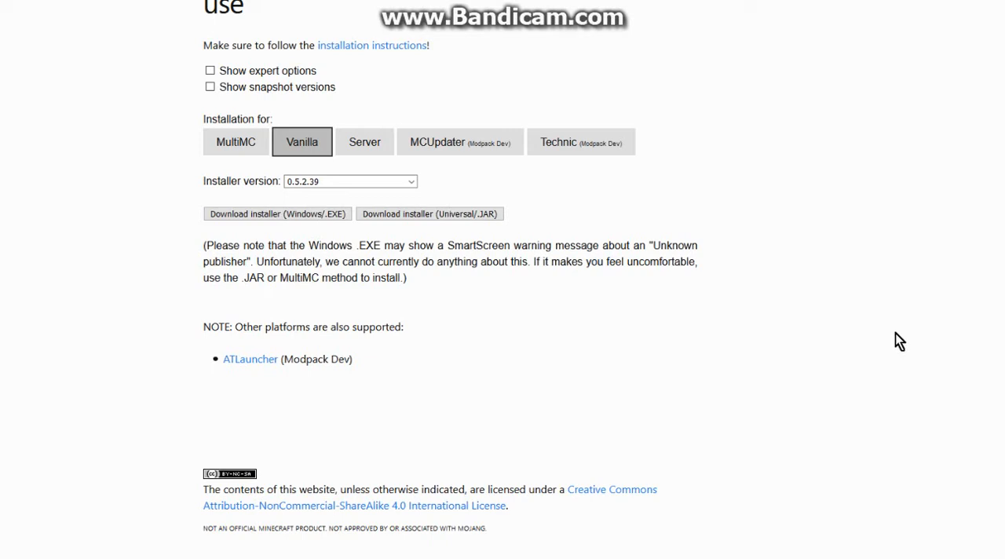
{"action": "mouse_move", "coordinate": [882, 336]}
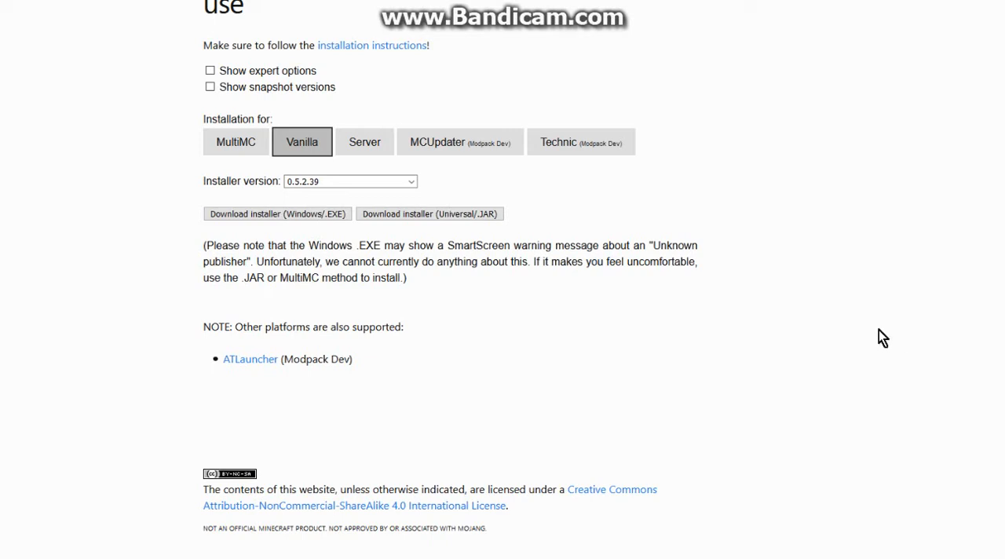
{"action": "mouse_move", "coordinate": [879, 427]}
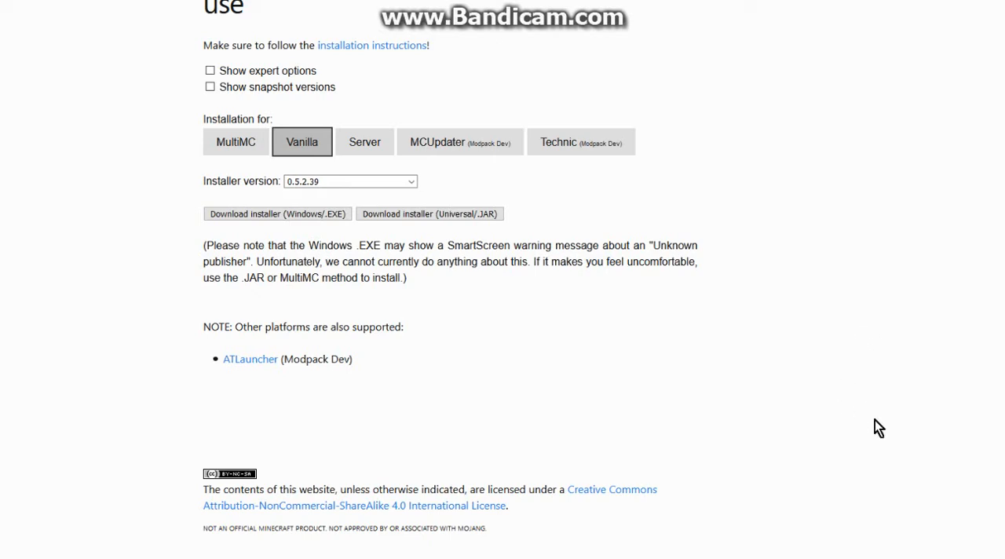
{"action": "mouse_move", "coordinate": [885, 424]}
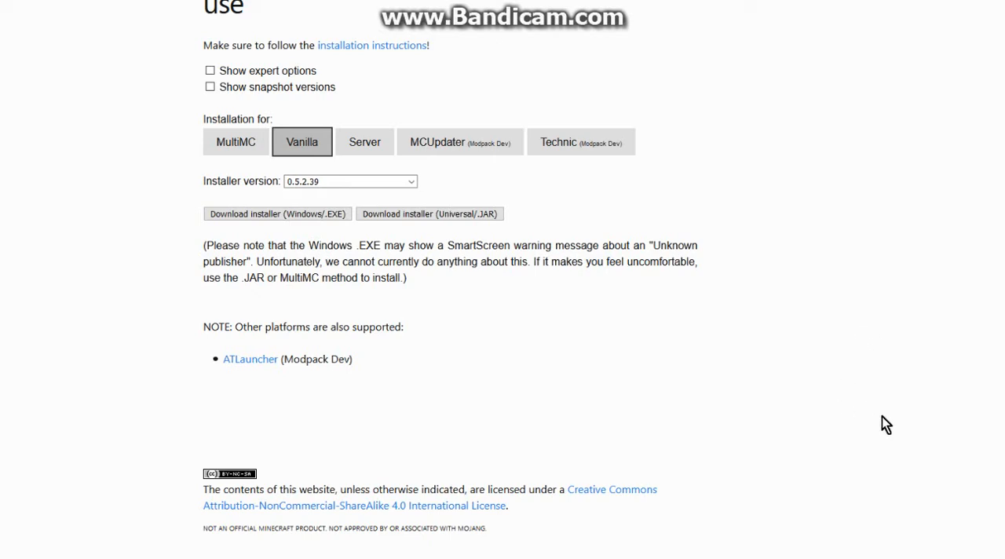
{"action": "mouse_move", "coordinate": [349, 147]}
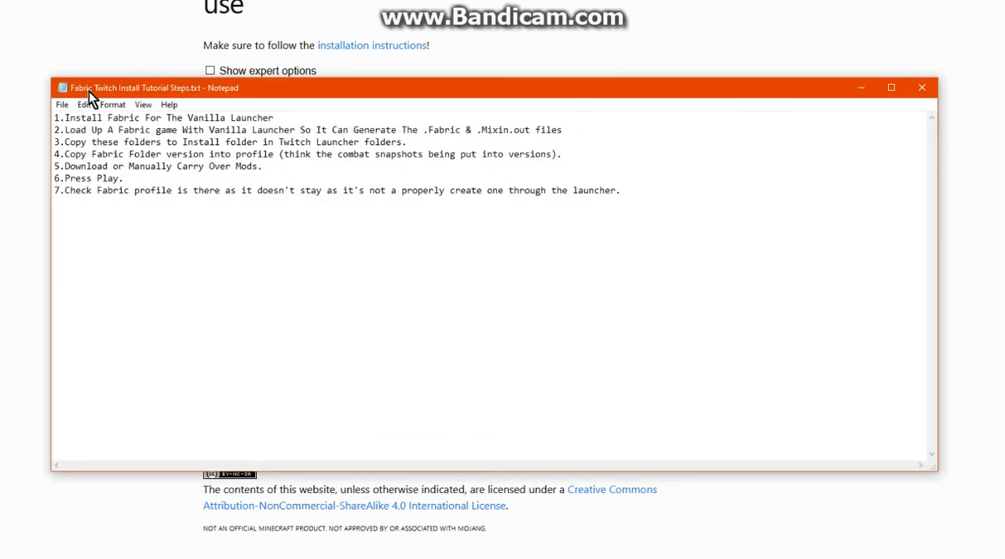
- Select all of the tutorial steps text in Notepad before dismissing it
{"action": "key", "text": "ctrl+a"}
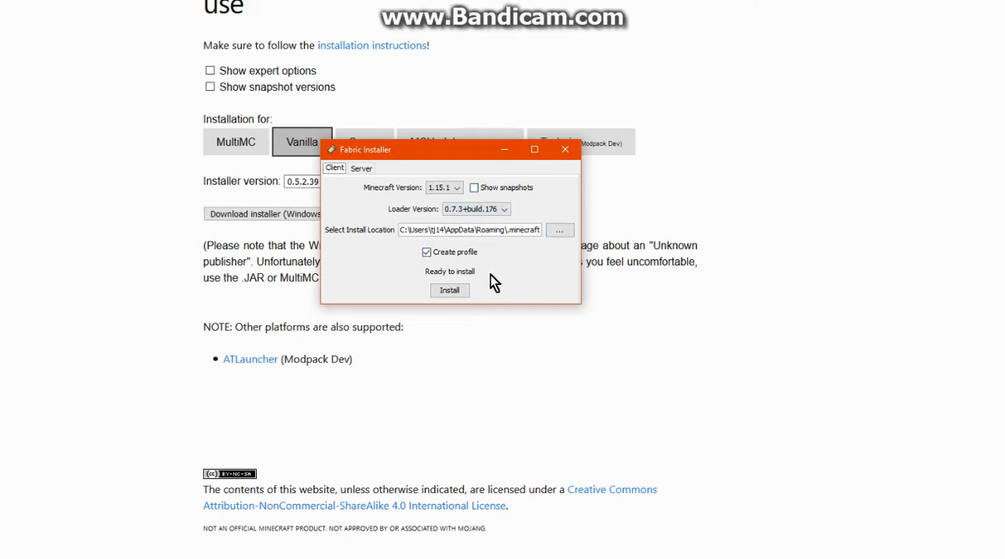
{"action": "mouse_move", "coordinate": [456, 188]}
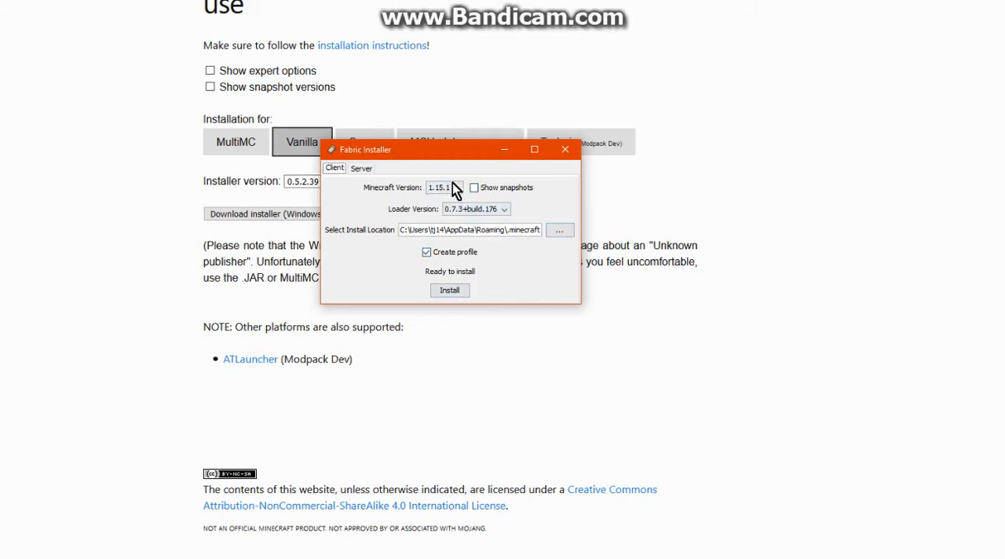
- Confirm 1.15.1 in the Minecraft Version list and close the installer without installing
{"action": "left_click", "coordinate": [455, 187]}
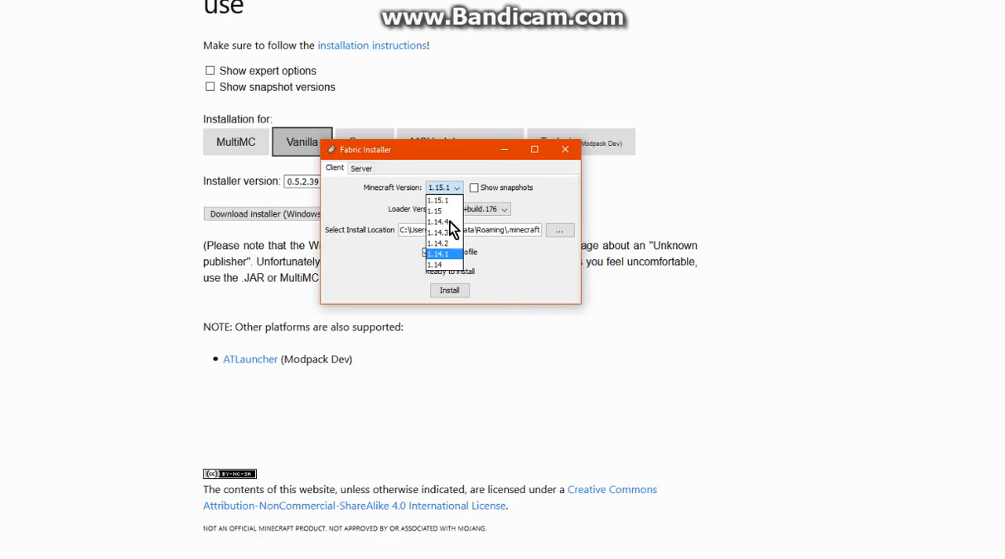
{"action": "left_click", "coordinate": [436, 199]}
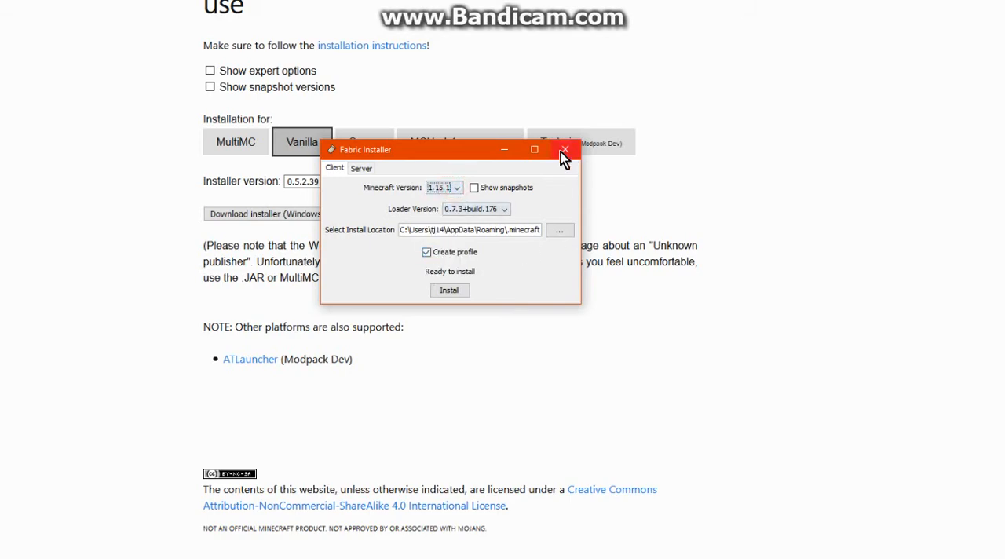
{"action": "left_click", "coordinate": [564, 150]}
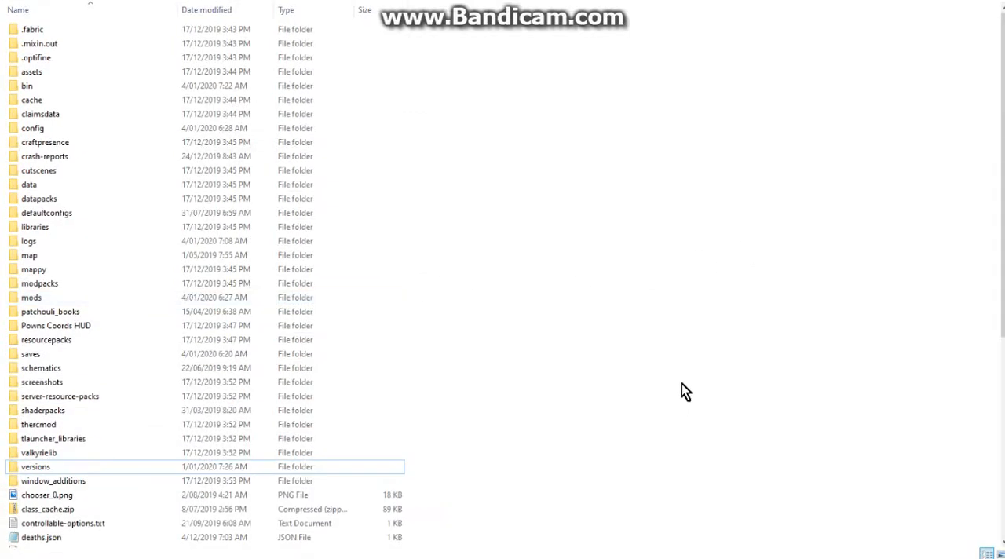
{"action": "mouse_move", "coordinate": [107, 291]}
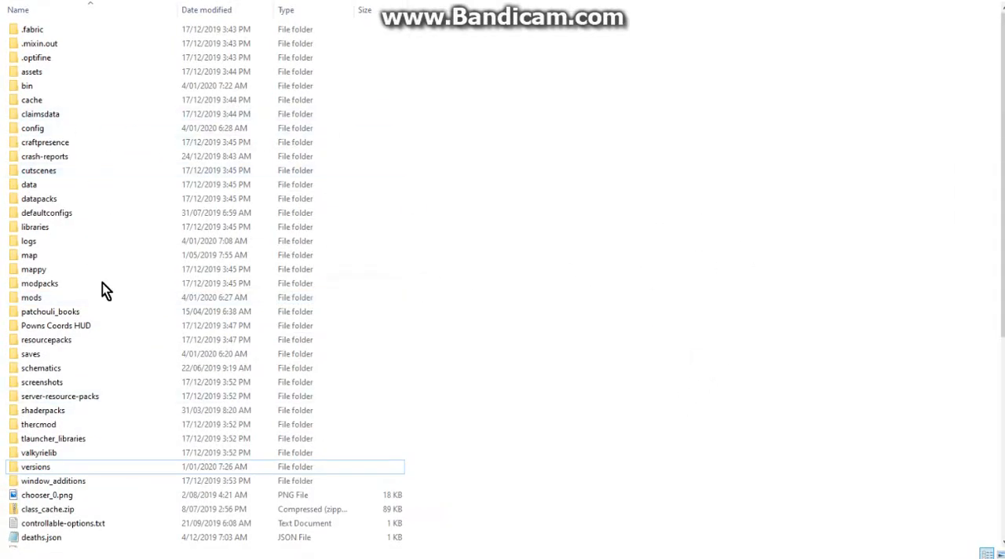
{"action": "mouse_move", "coordinate": [703, 392]}
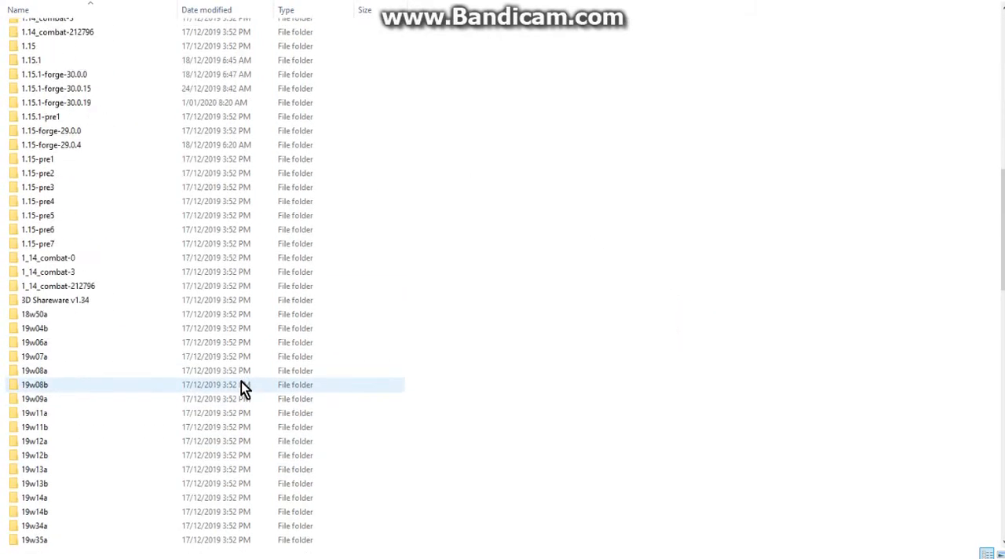
- Scroll the .minecraft folder and select the .fabric and .mixin.out folders
{"action": "scroll", "scroll_direction": "down", "scroll_amount": 3}
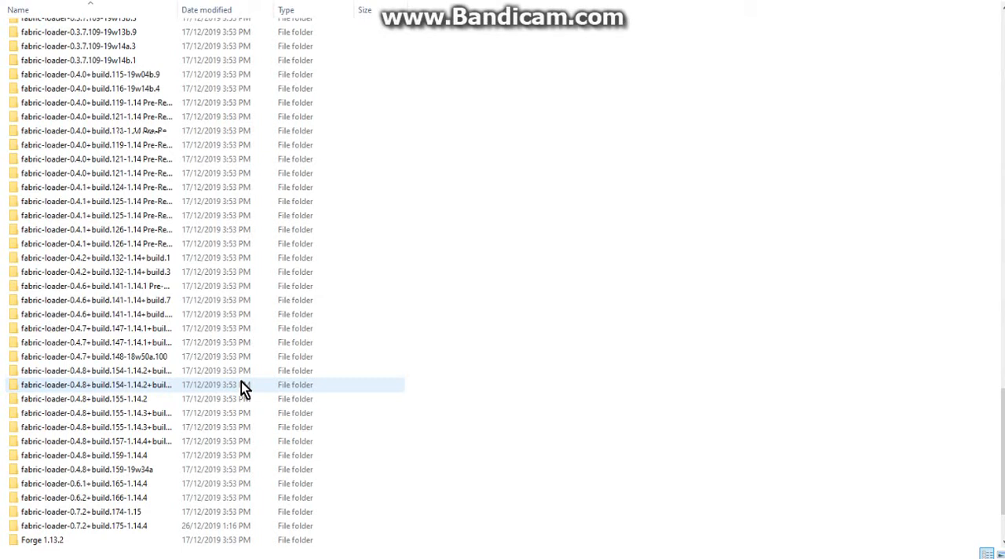
{"action": "scroll", "scroll_direction": "down", "scroll_amount": 3}
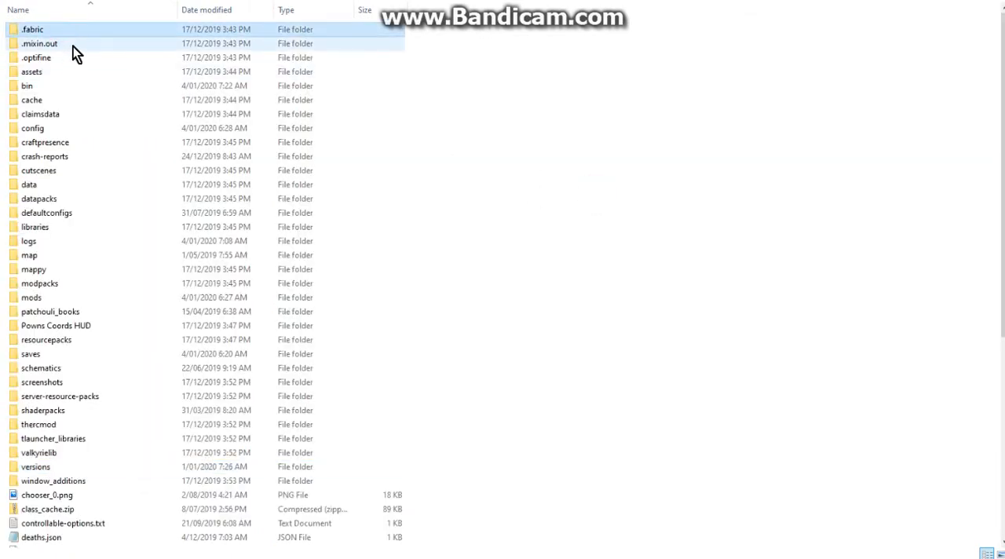
{"action": "left_click", "coordinate": [39, 42]}
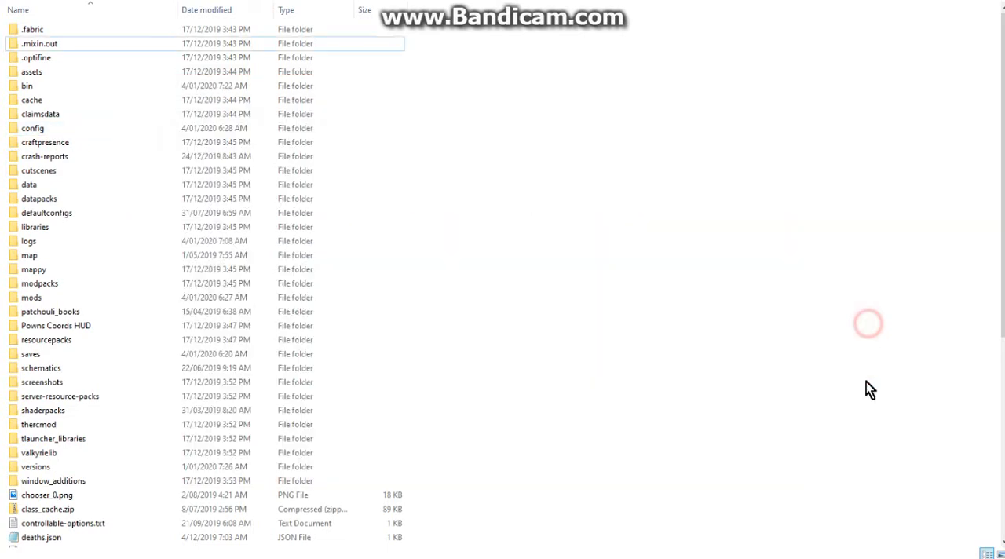
{"action": "mouse_move", "coordinate": [32, 259]}
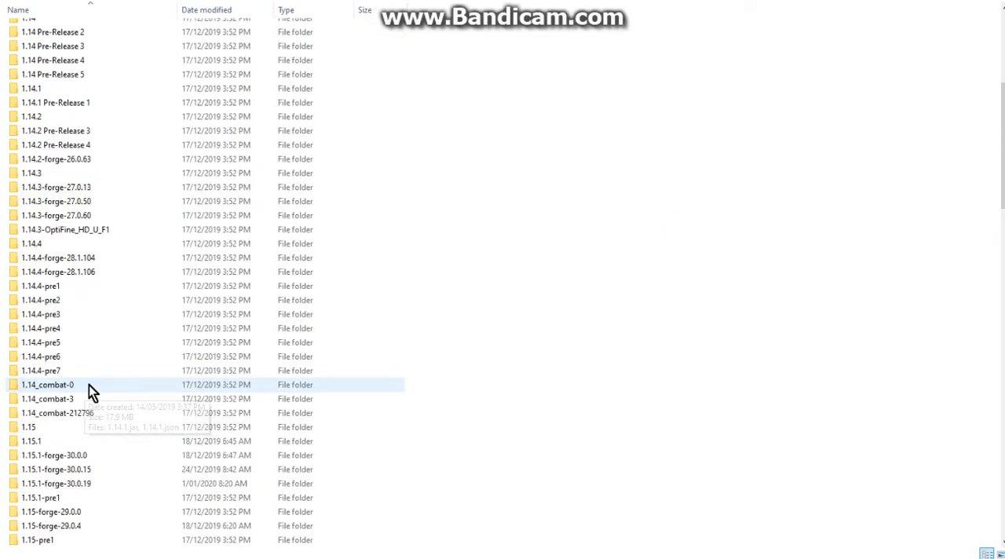
- Reach the fabric-loader folders in versions and bring up the Minecraft Launcher
{"action": "scroll", "scroll_direction": "down", "scroll_amount": 3}
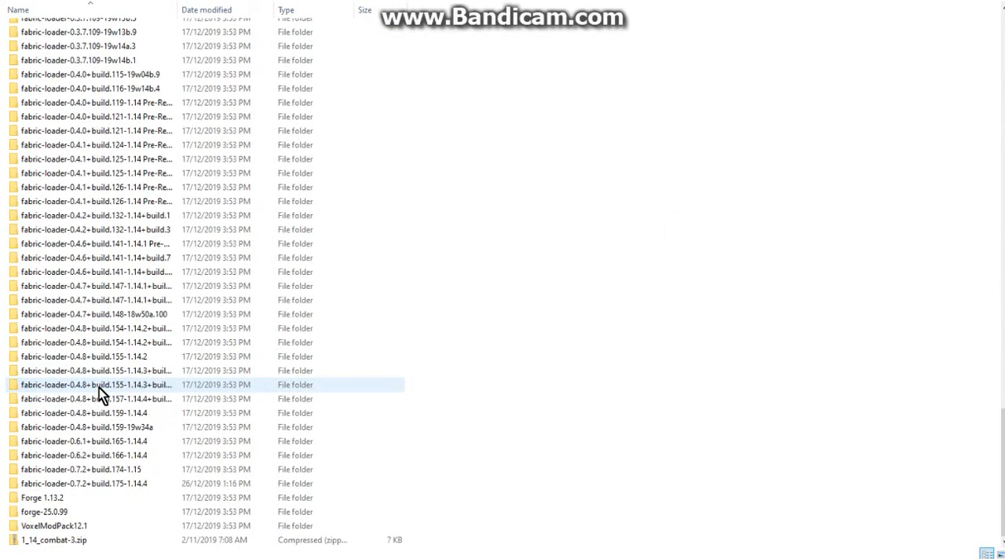
{"action": "mouse_move", "coordinate": [568, 423]}
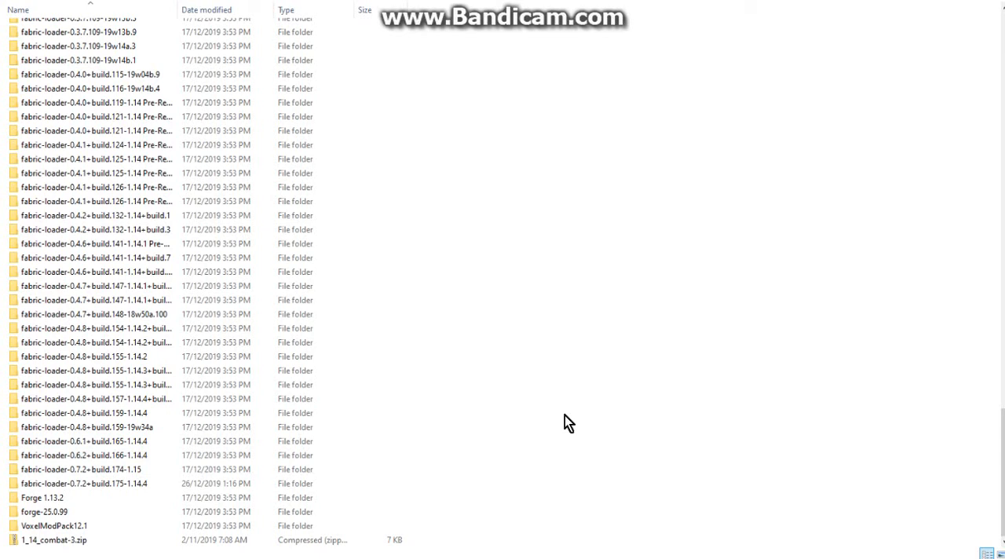
{"action": "mouse_move", "coordinate": [657, 394]}
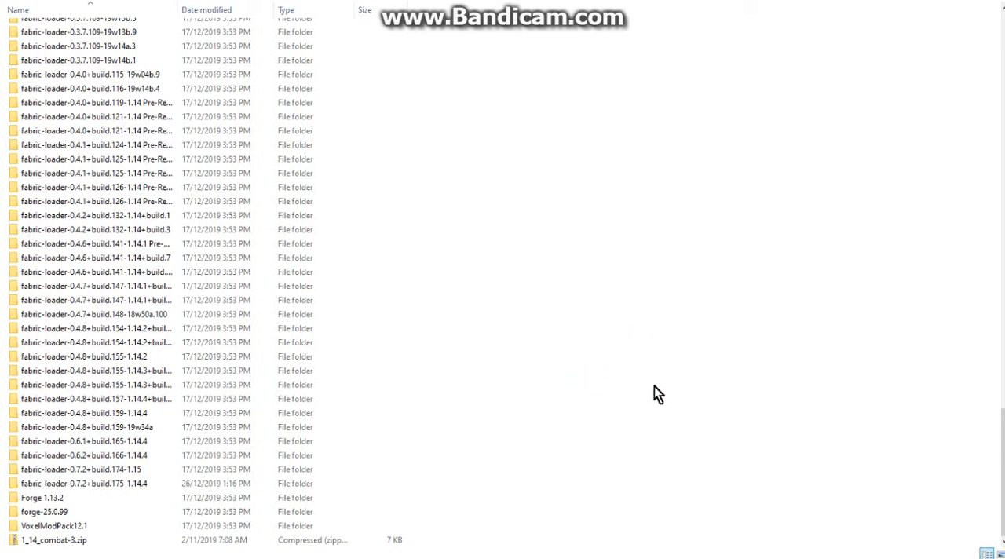
{"action": "left_click", "coordinate": [663, 378]}
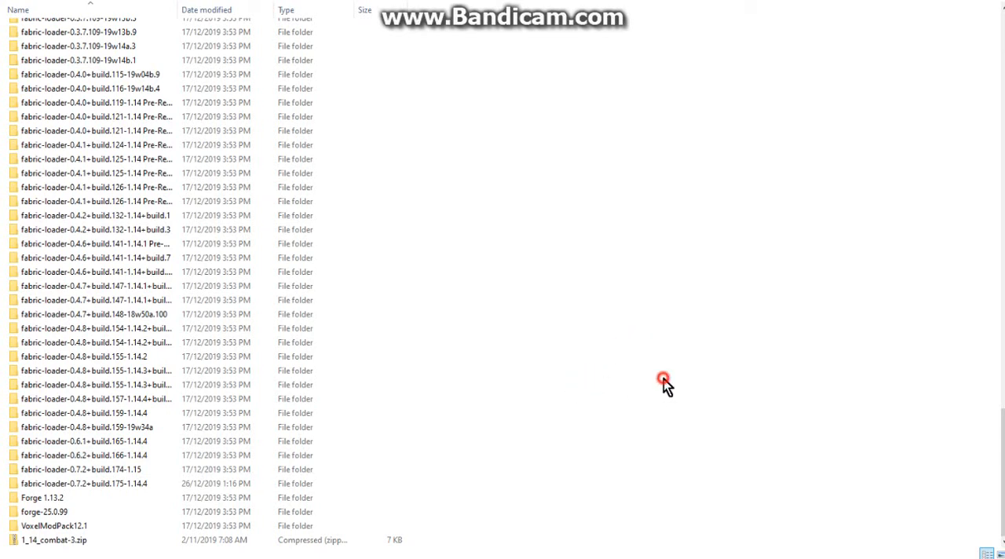
{"action": "mouse_move", "coordinate": [683, 392]}
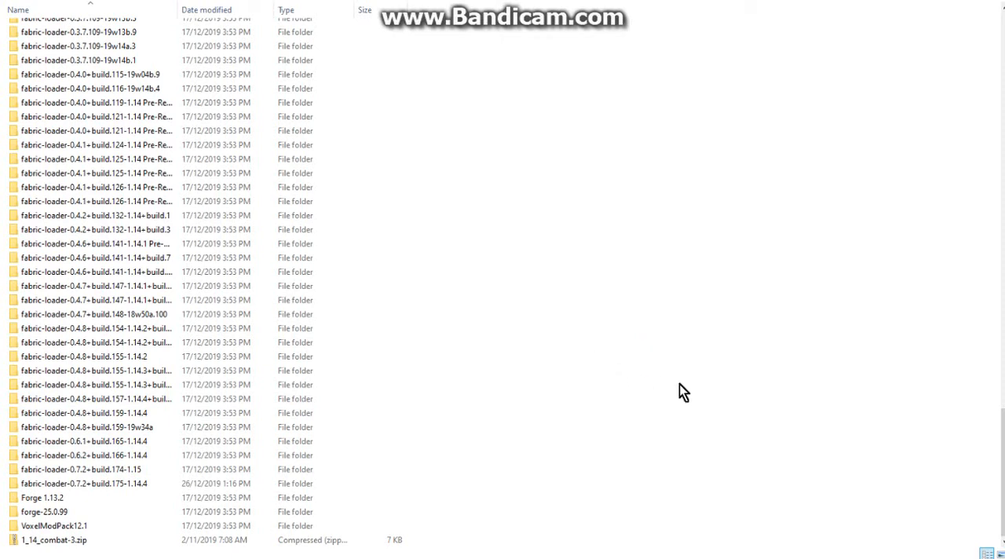
{"action": "mouse_move", "coordinate": [715, 391]}
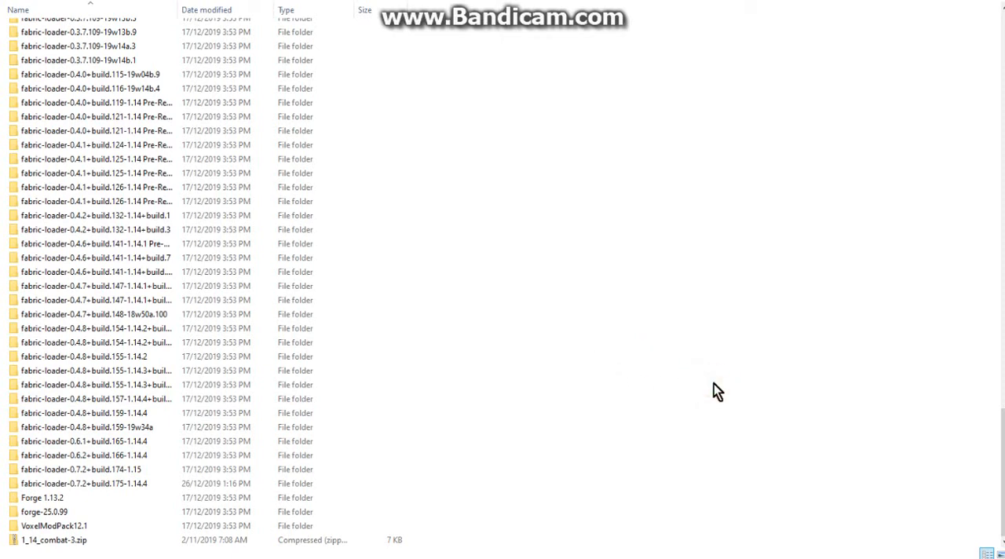
{"action": "left_click", "coordinate": [42, 496]}
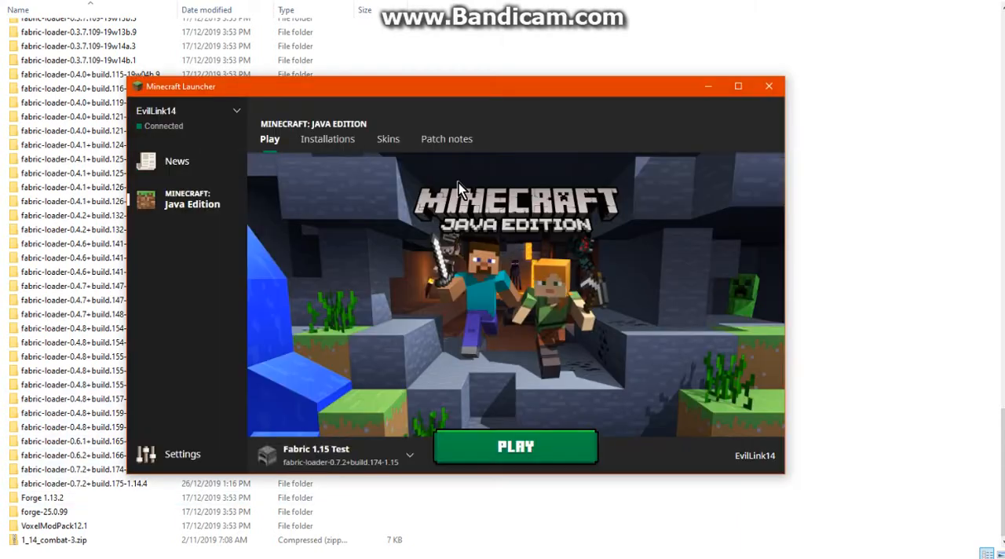
- Show the Installations list and the ... menu on the Fabric 1.15 Test profile
{"action": "left_click", "coordinate": [327, 139]}
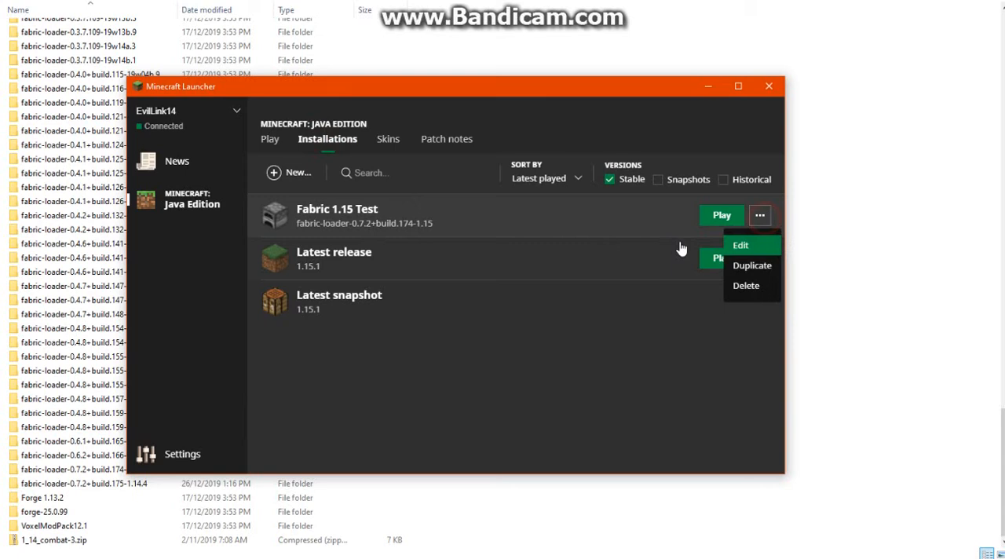
{"action": "left_click", "coordinate": [740, 245]}
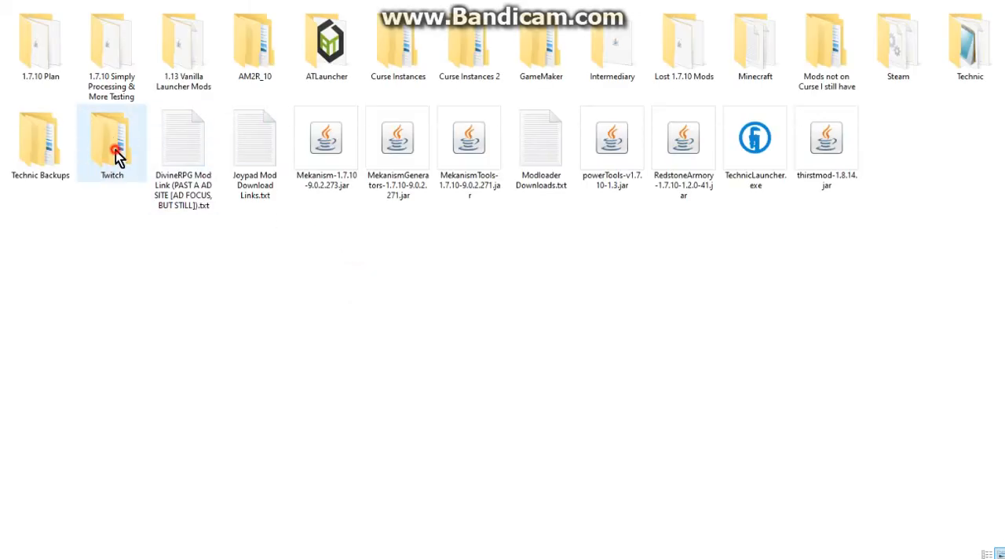
- Browse the Twitch folder, return to .minecraft and pick the .fabric folder in another game directory
{"action": "double_click", "coordinate": [112, 141]}
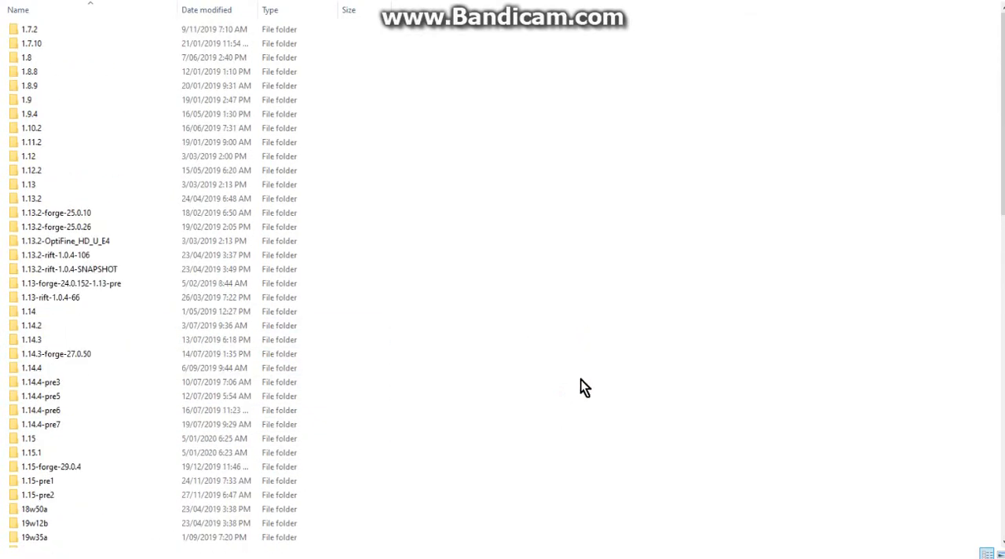
{"action": "mouse_move", "coordinate": [424, 300]}
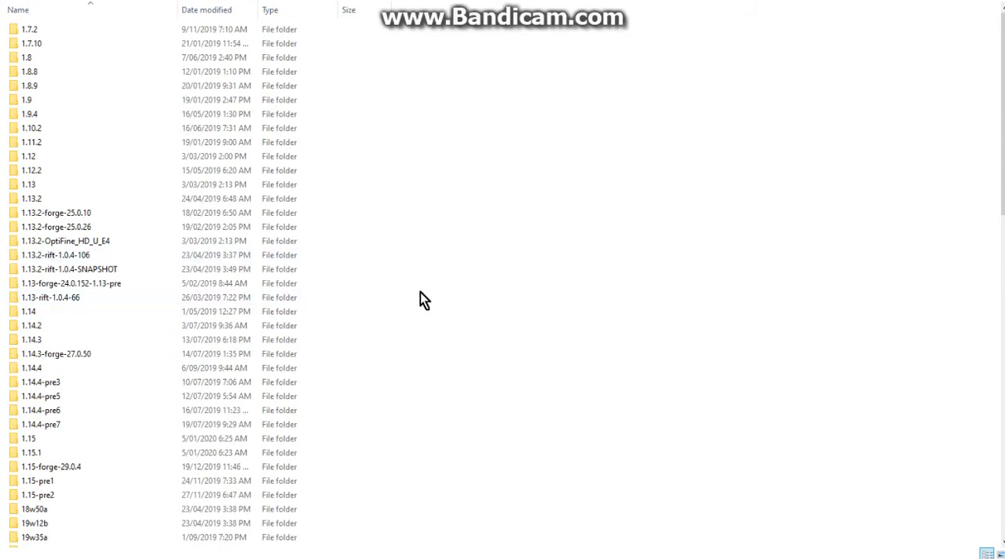
{"action": "mouse_move", "coordinate": [491, 342]}
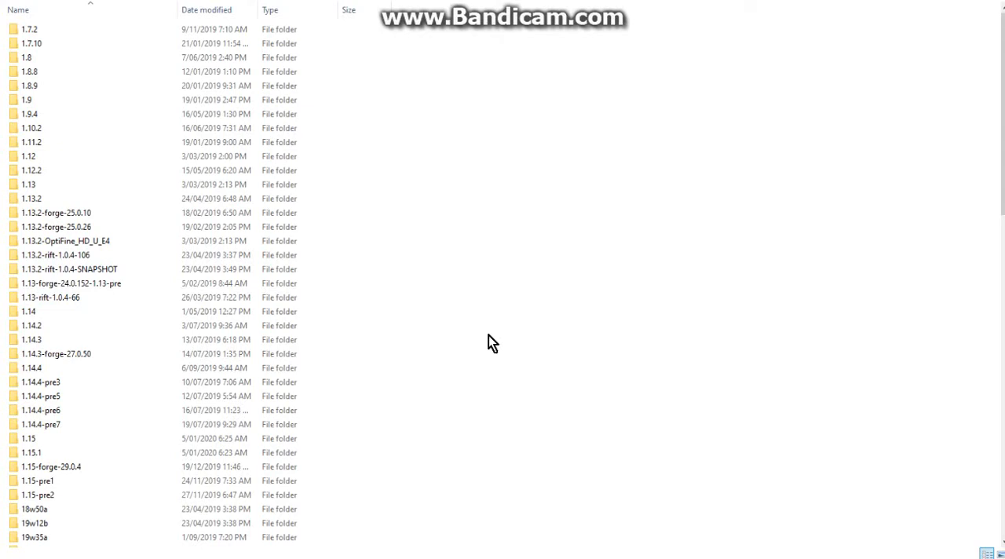
{"action": "left_click", "coordinate": [532, 295]}
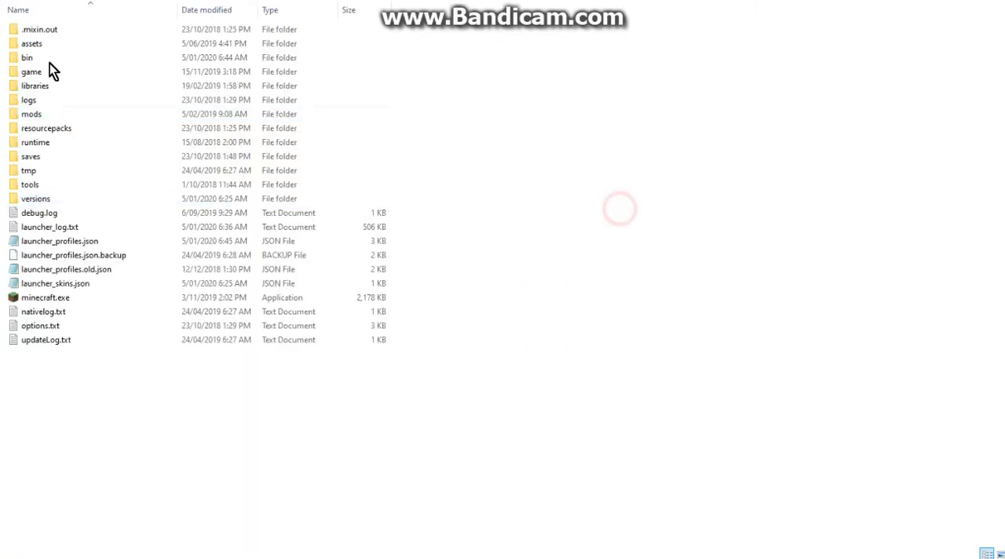
{"action": "left_click", "coordinate": [39, 28]}
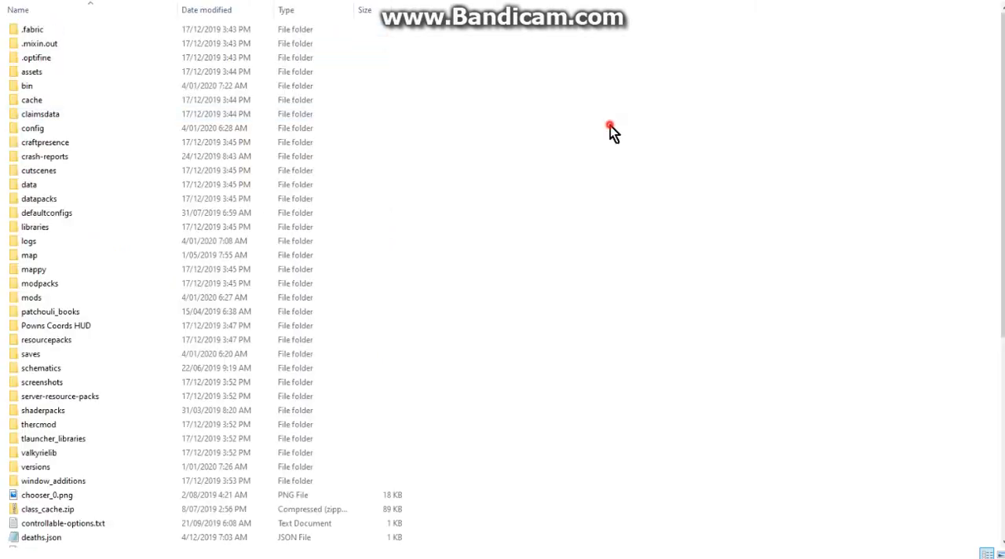
{"action": "left_click", "coordinate": [33, 28]}
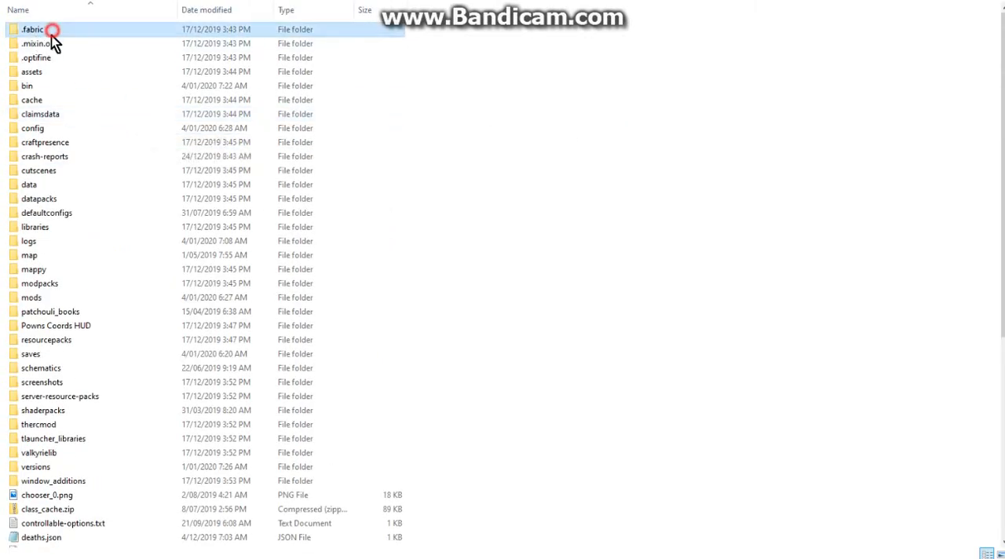
{"action": "left_click", "coordinate": [39, 42]}
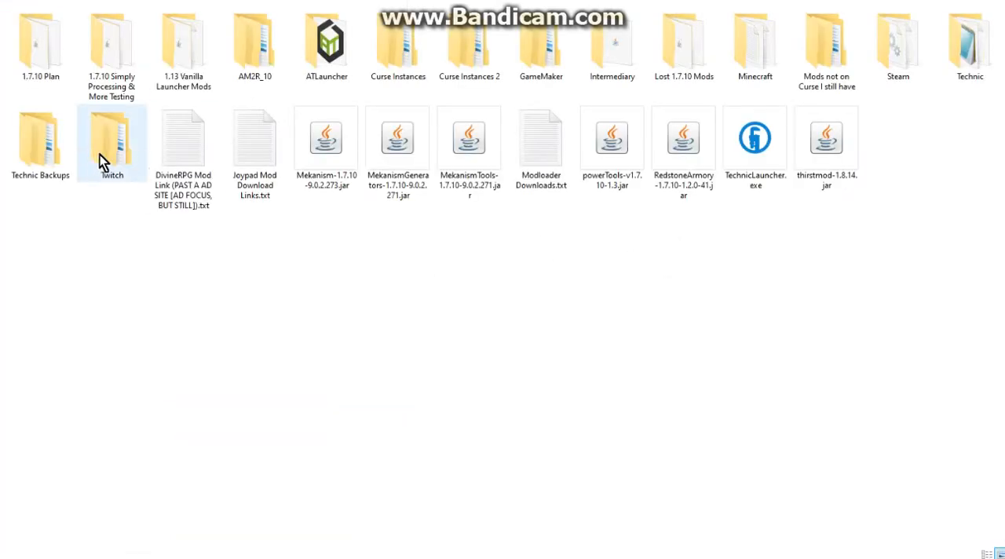
- Open the Twitch instances list and enter one of the profile folders
{"action": "double_click", "coordinate": [111, 135]}
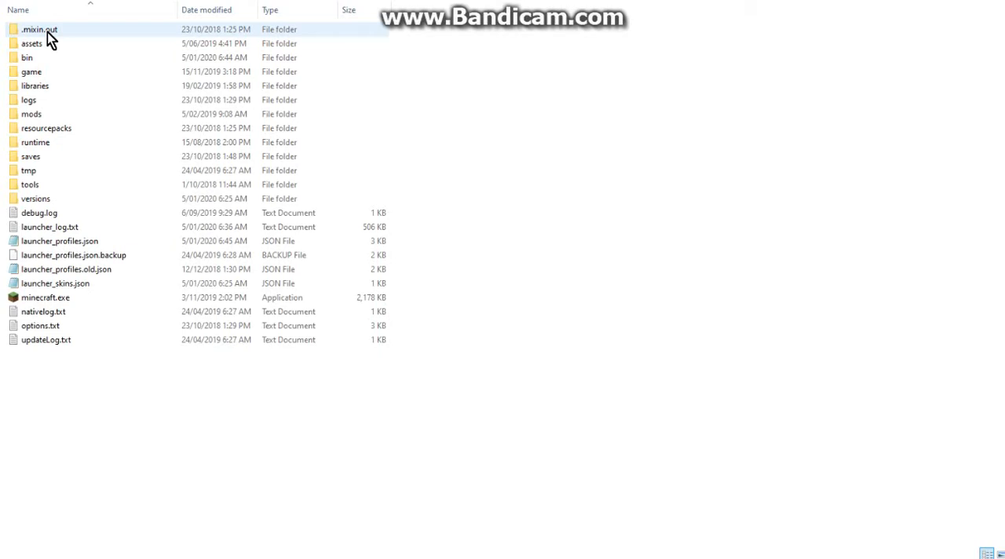
{"action": "left_click", "coordinate": [46, 296]}
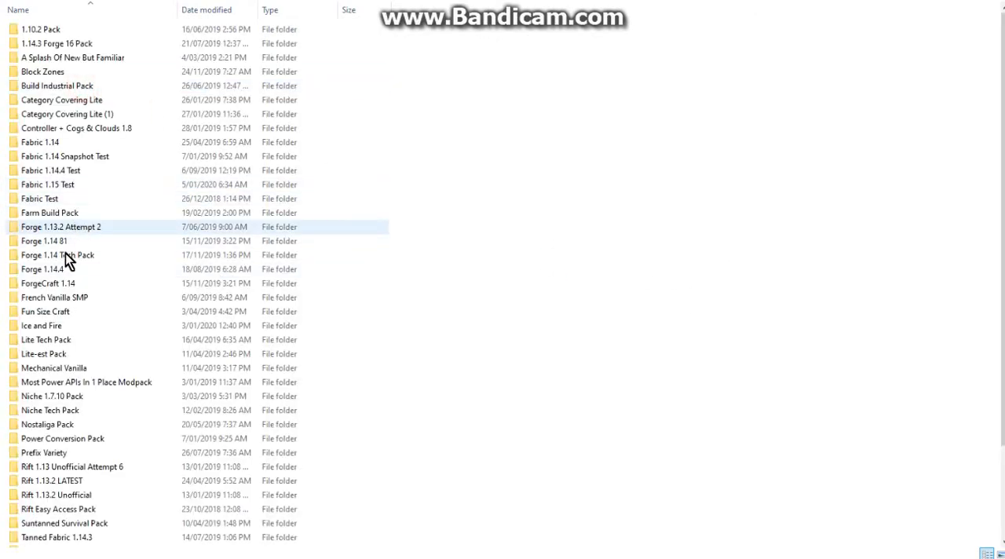
{"action": "left_click", "coordinate": [44, 241]}
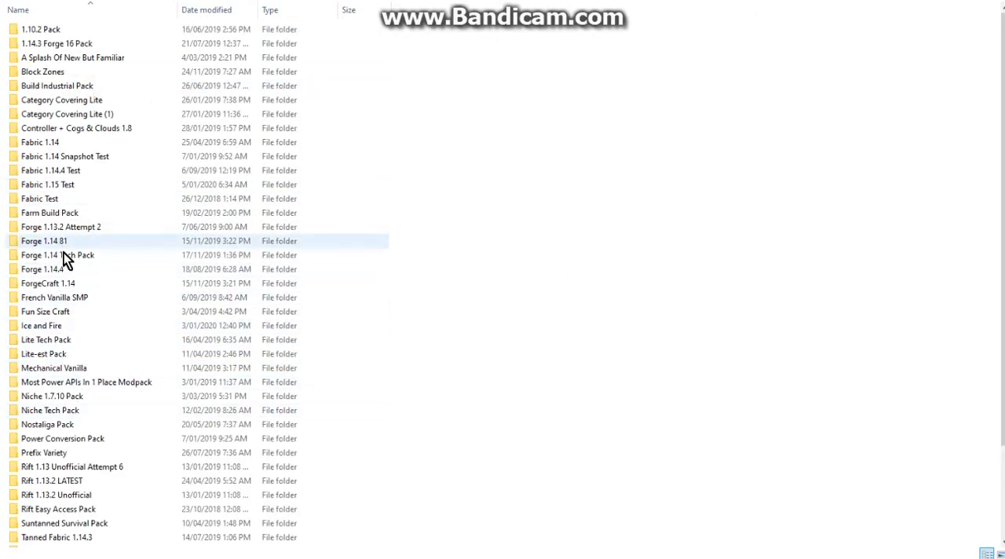
{"action": "double_click", "coordinate": [44, 241]}
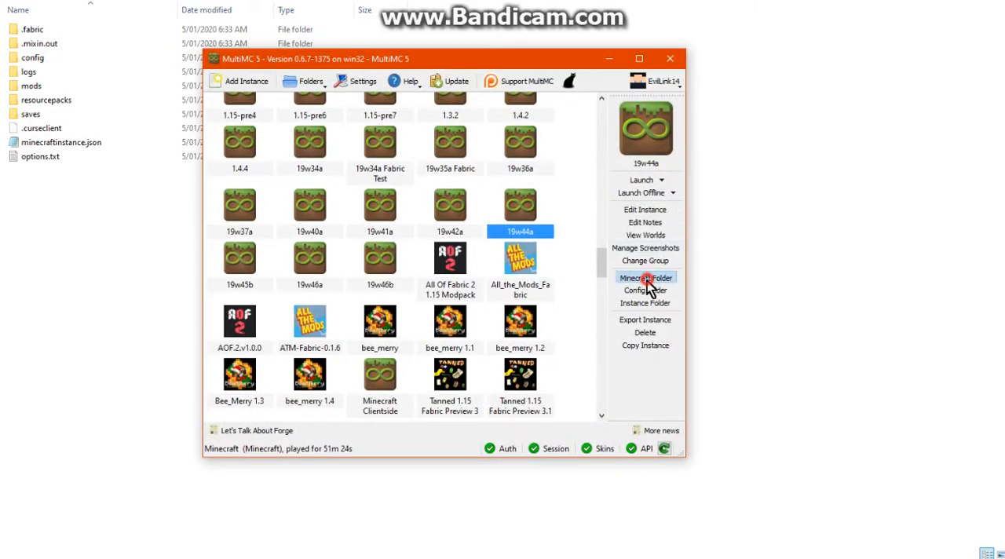
- Open 19w44a's Minecraft folder in MultiMC, then start a Create Custom Profile form in Twitch
{"action": "left_click", "coordinate": [644, 278]}
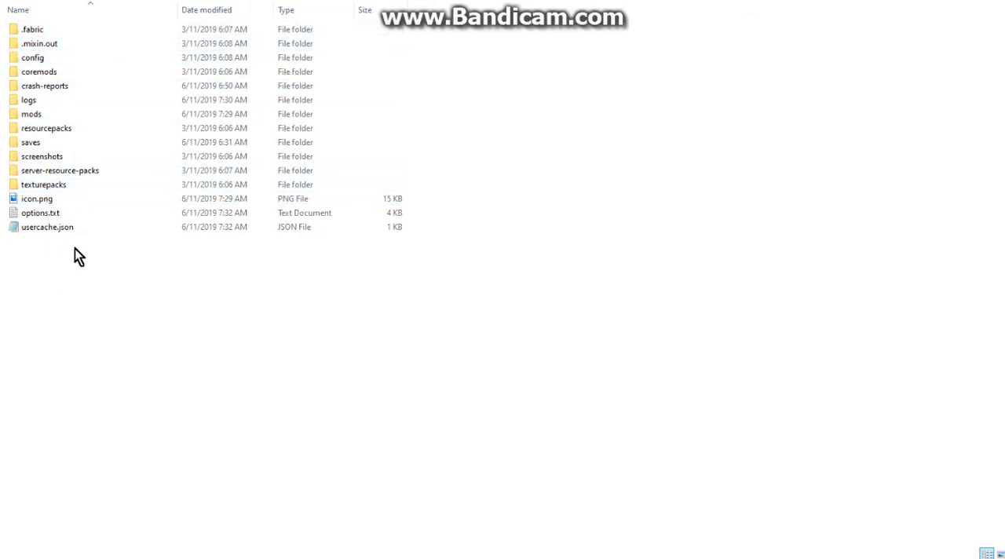
{"action": "left_click", "coordinate": [33, 57]}
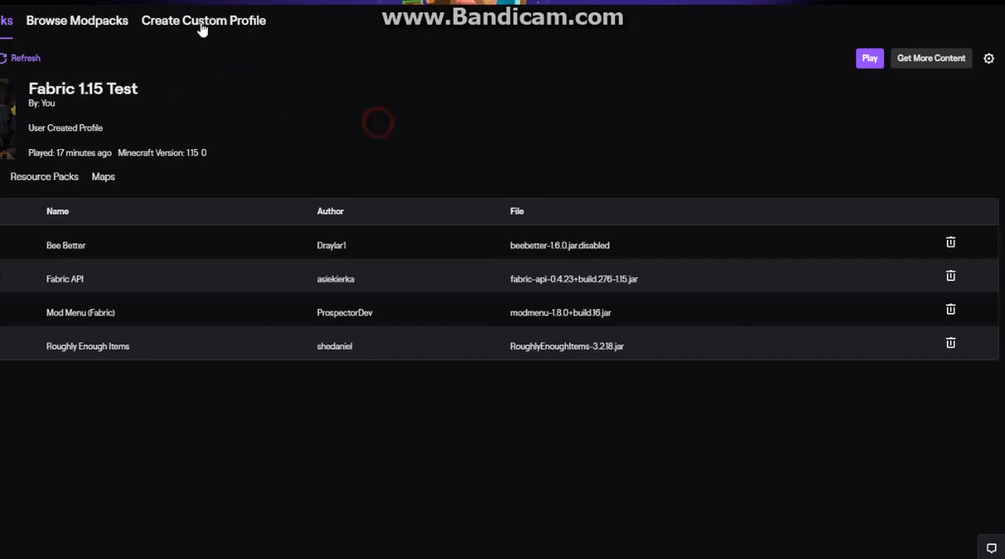
{"action": "left_click", "coordinate": [204, 21]}
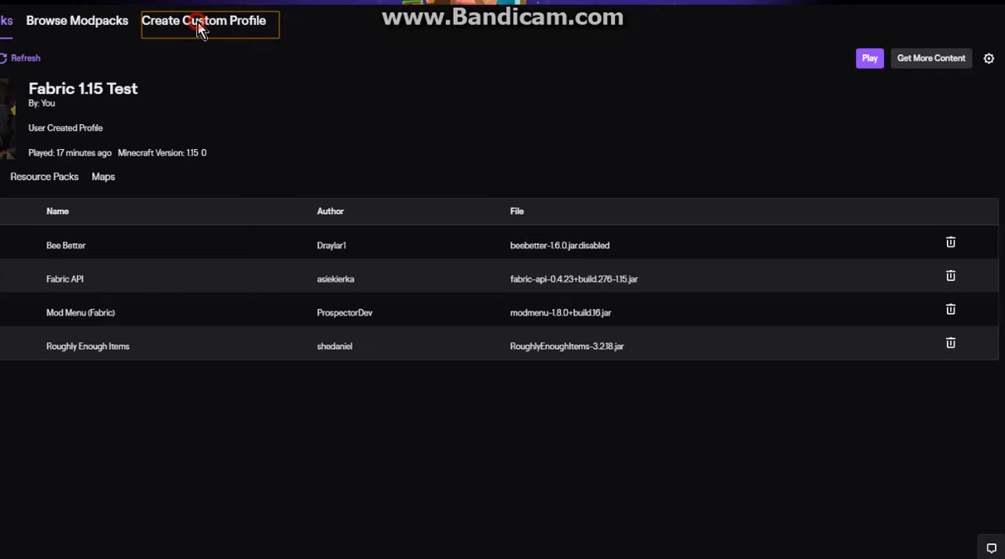
{"action": "left_click", "coordinate": [202, 20]}
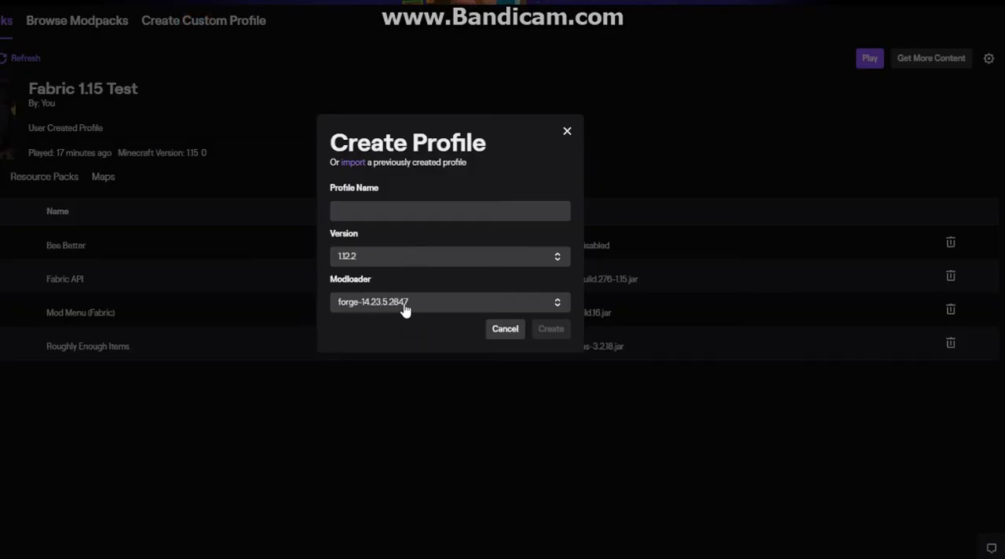
- Set the form to version 1.15, modloader None and name 'Fabric', without creating it
{"action": "left_click", "coordinate": [449, 256]}
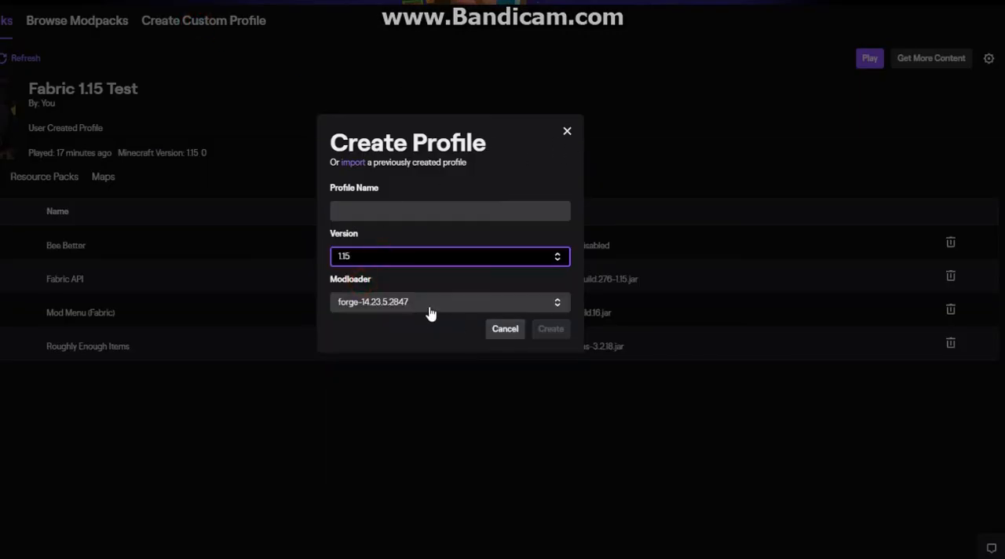
{"action": "left_click", "coordinate": [449, 301]}
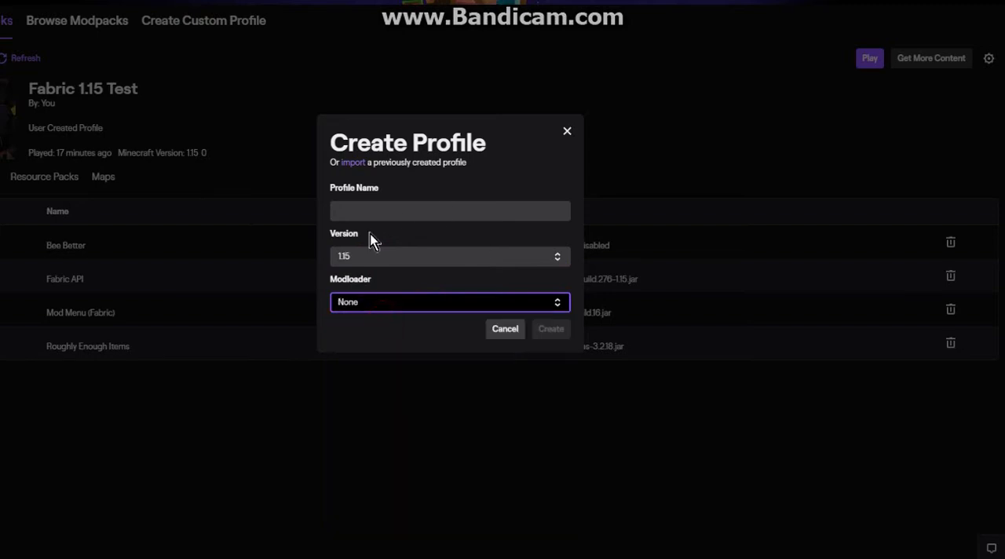
{"action": "type", "text": "Fabric"}
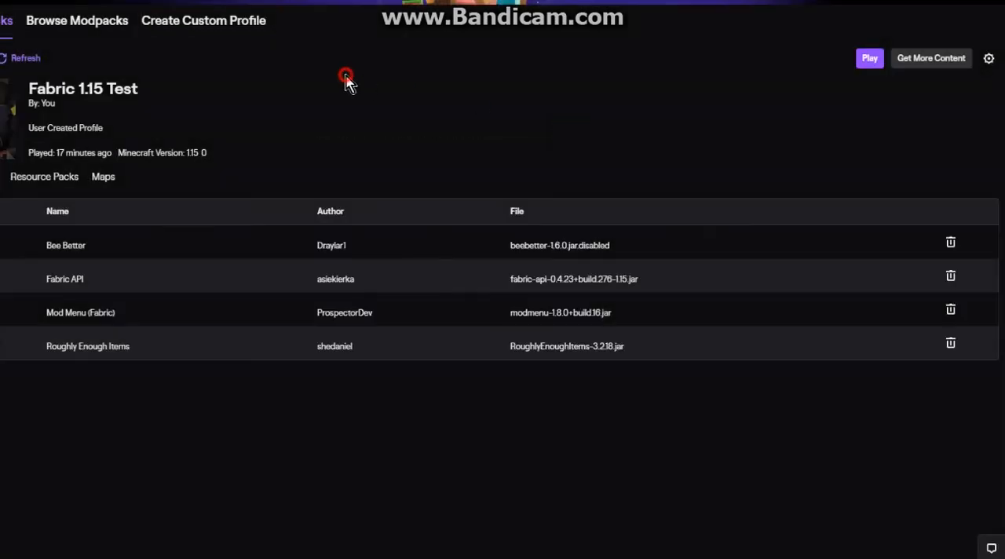
{"action": "mouse_move", "coordinate": [931, 57]}
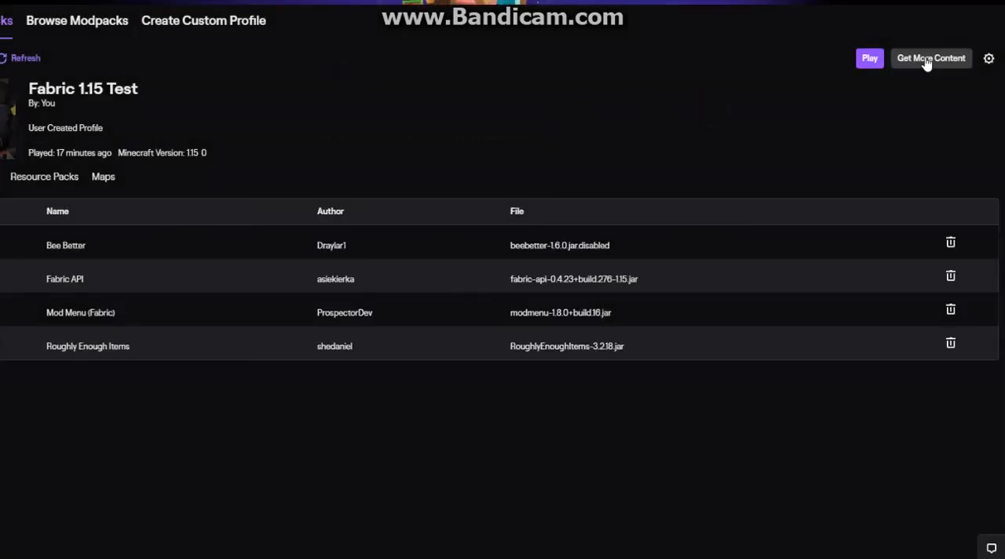
- Use Get More Content on the Fabric 1.15 Test profile
{"action": "left_click", "coordinate": [929, 57]}
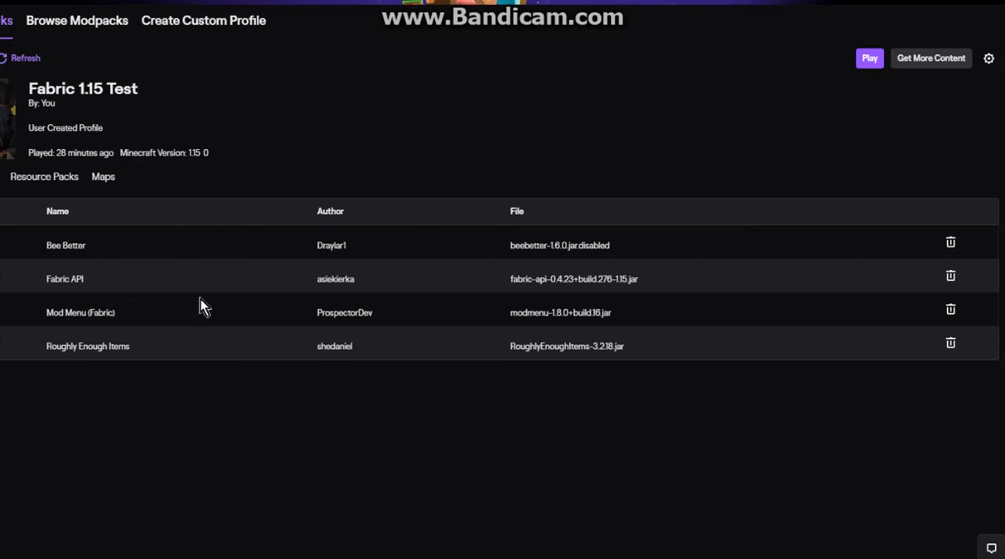
{"action": "mouse_move", "coordinate": [149, 323]}
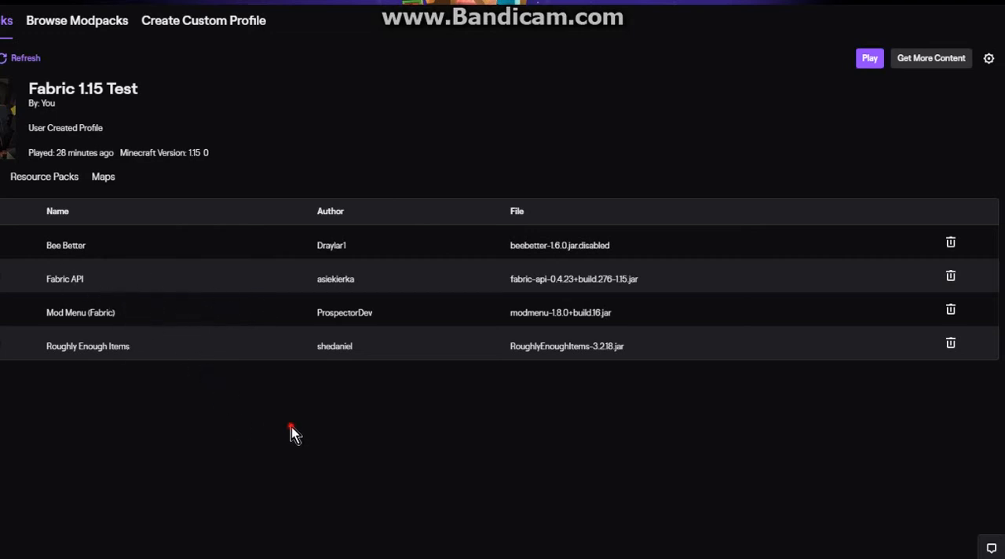
{"action": "mouse_move", "coordinate": [870, 57]}
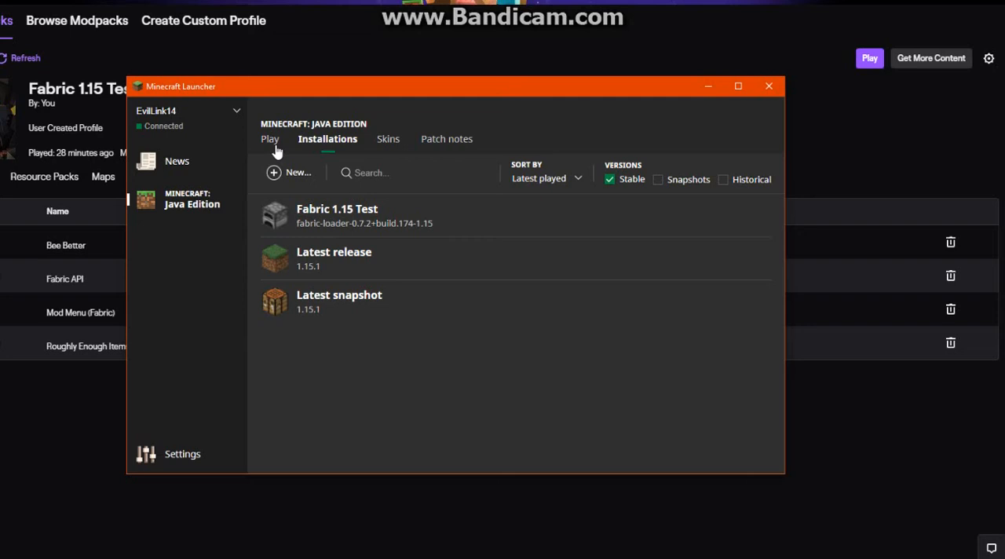
- Start a new installation named 'Tes' from the Installations list
{"action": "left_click", "coordinate": [270, 138]}
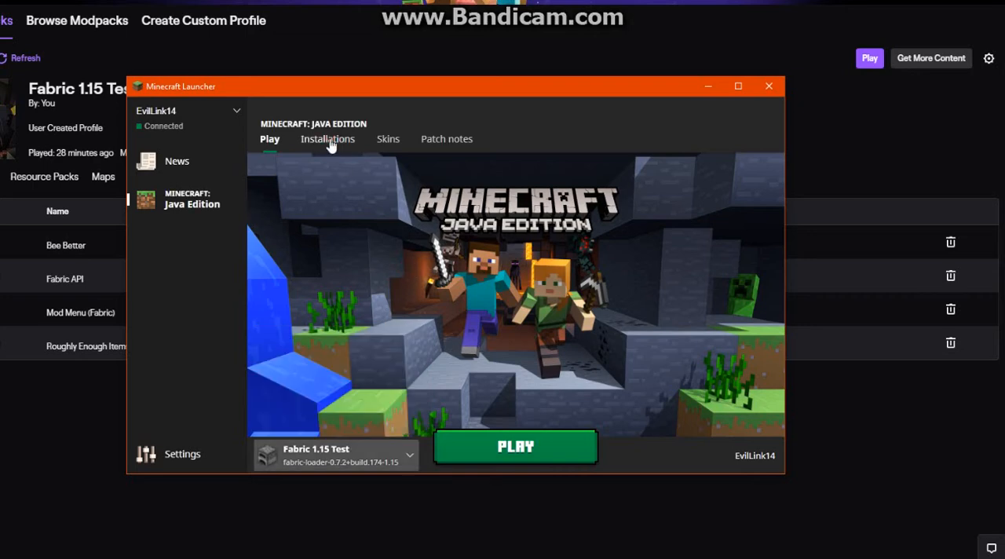
{"action": "left_click", "coordinate": [326, 138]}
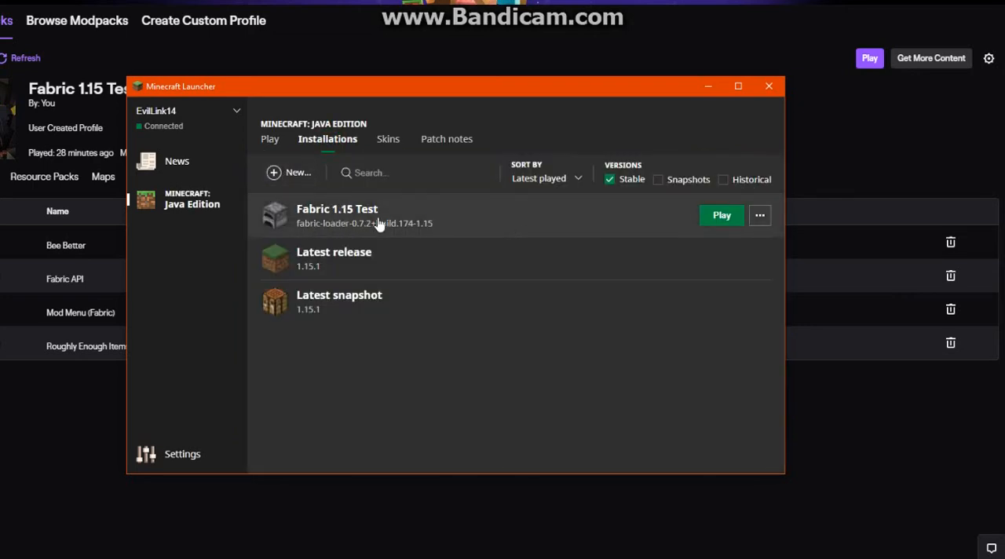
{"action": "left_click", "coordinate": [289, 173]}
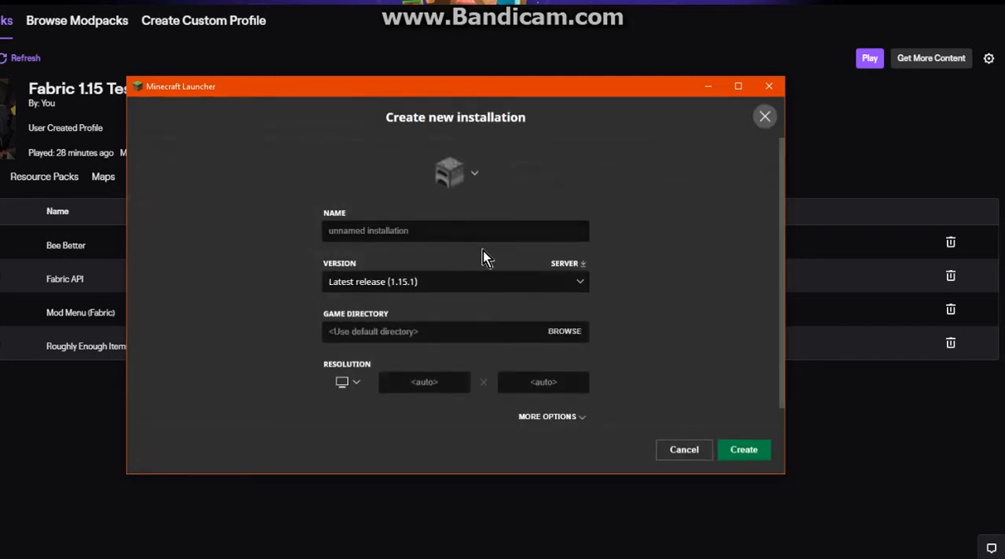
{"action": "type", "text": "Tes"}
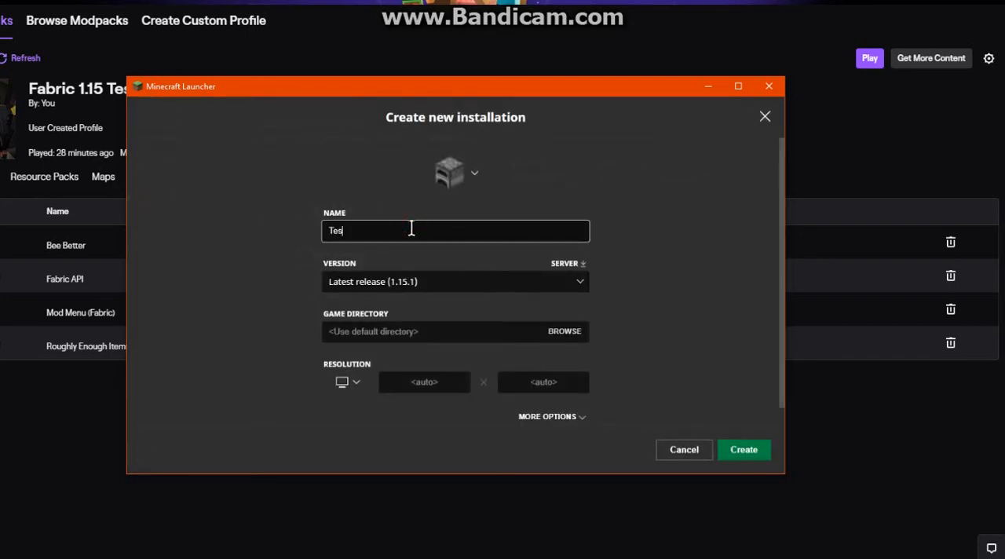
- Browse the version list keeping latest release, cancel the installation and return to Play
{"action": "left_click", "coordinate": [455, 281]}
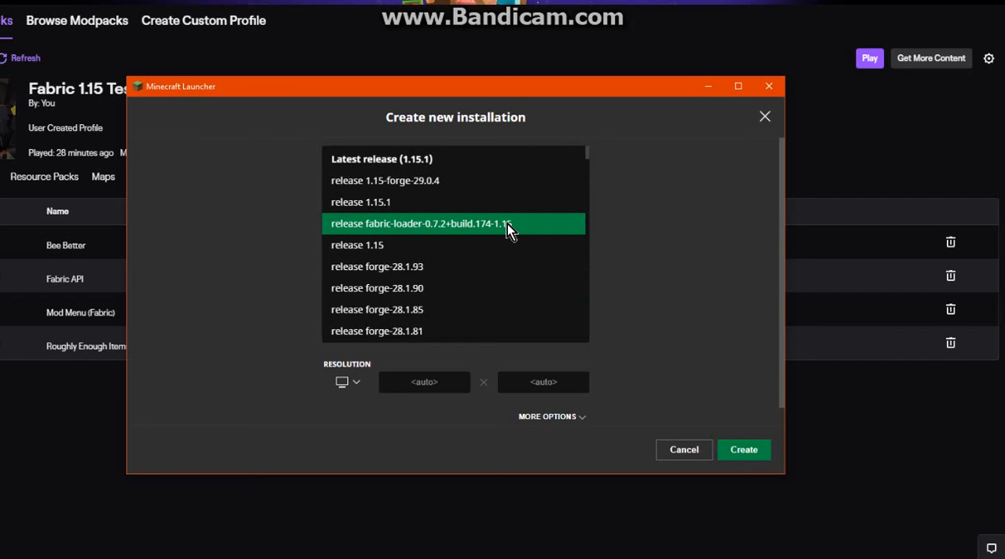
{"action": "mouse_move", "coordinate": [446, 234]}
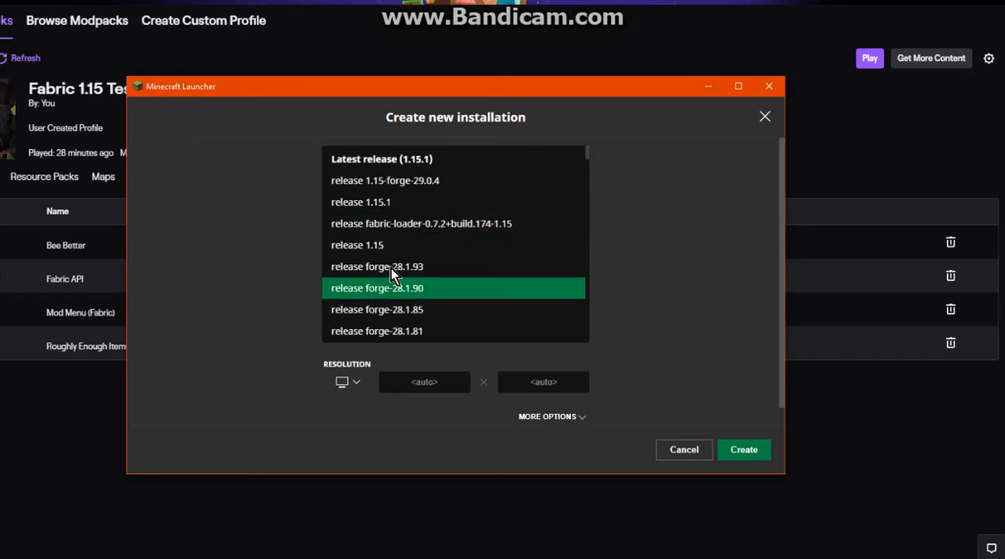
{"action": "mouse_move", "coordinate": [465, 245]}
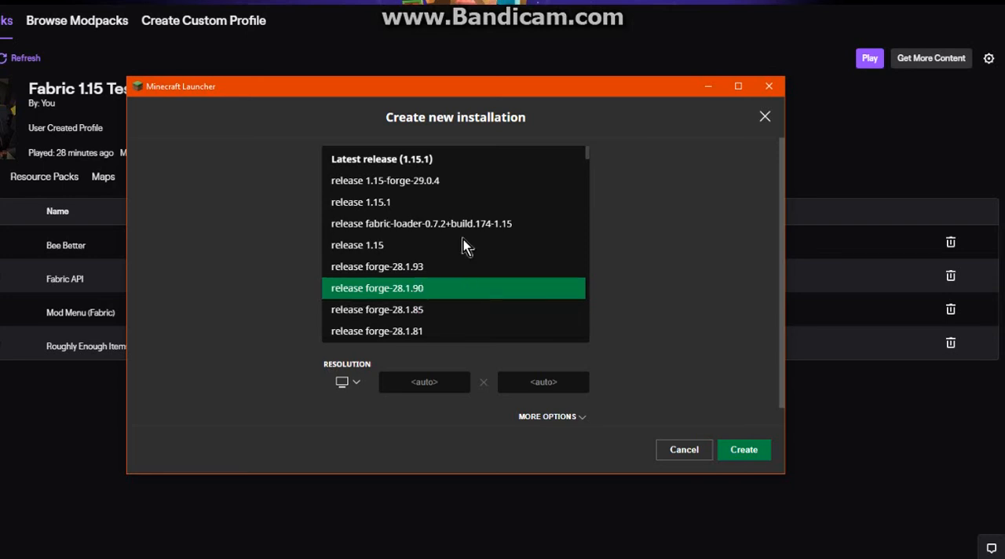
{"action": "left_click", "coordinate": [381, 158]}
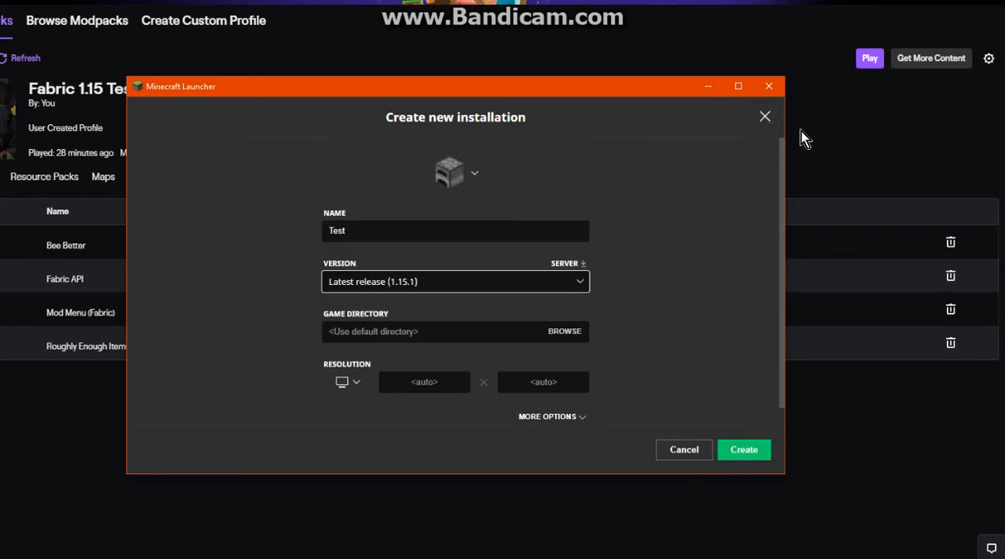
{"action": "left_click", "coordinate": [744, 449]}
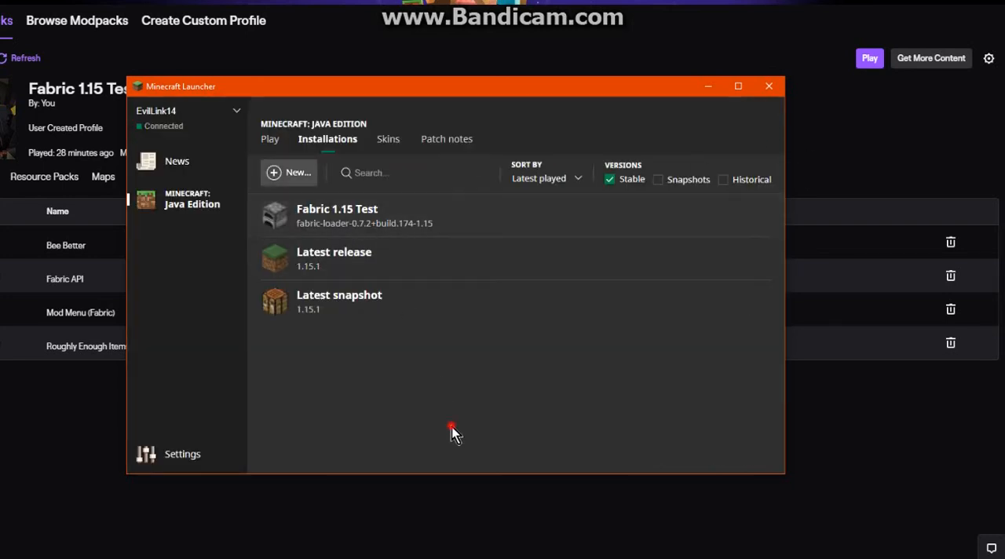
{"action": "left_click", "coordinate": [270, 138]}
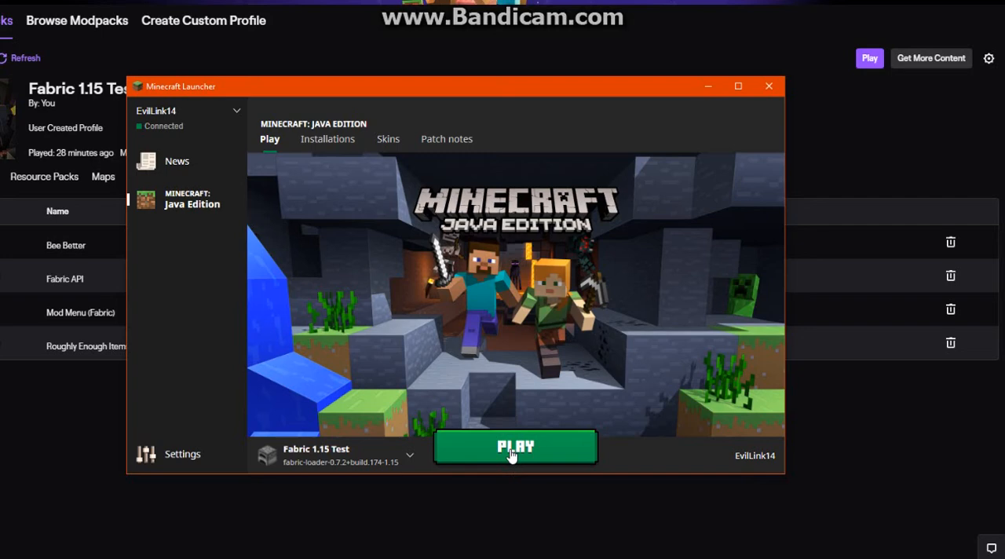
- Hit PLAY to launch Minecraft with the Fabric 1.15 Test installation
{"action": "left_click", "coordinate": [515, 445]}
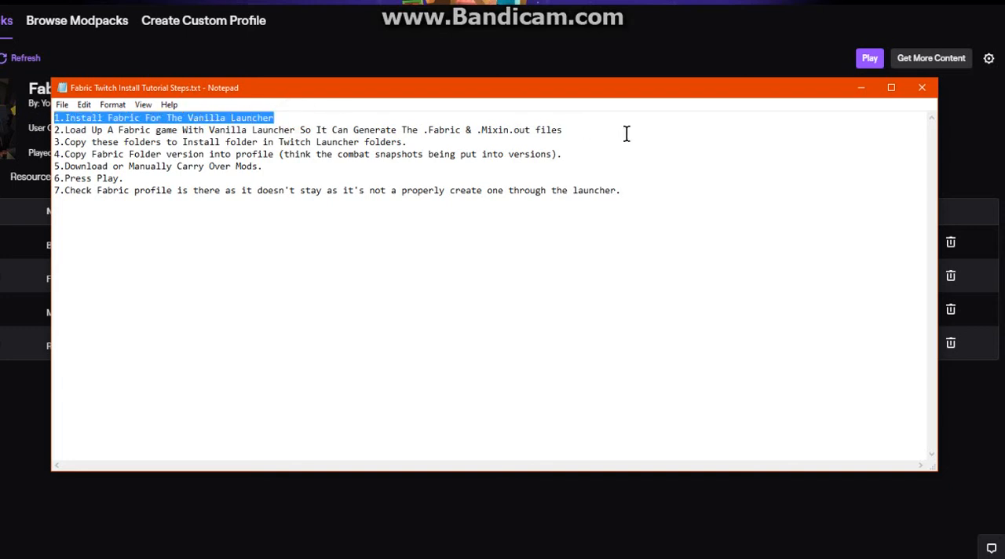
{"action": "triple_click", "coordinate": [314, 129]}
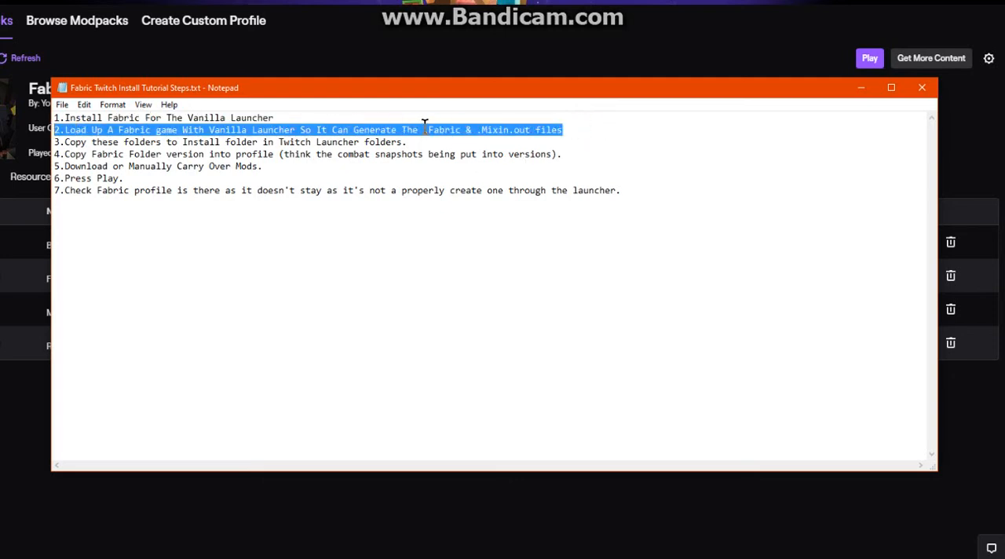
{"action": "left_click", "coordinate": [593, 126]}
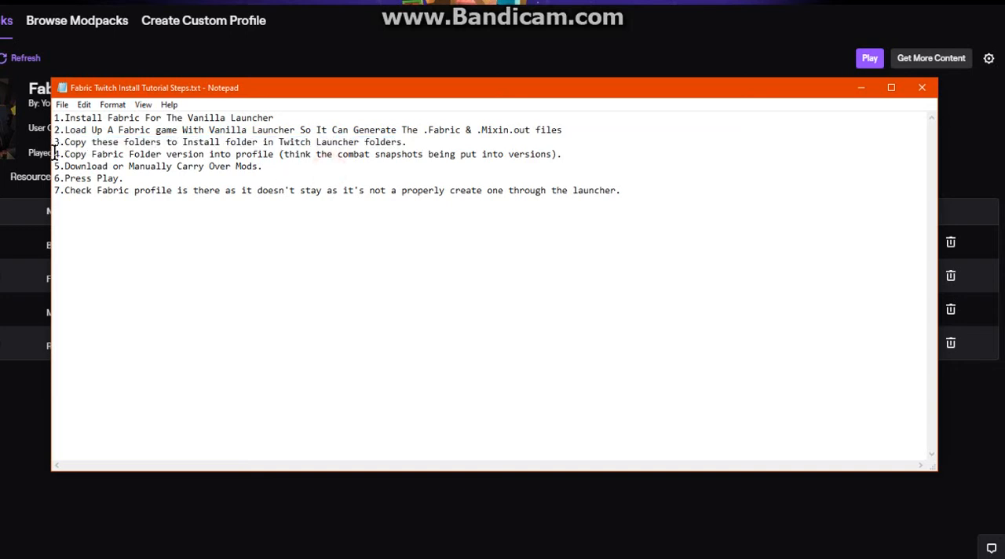
{"action": "triple_click", "coordinate": [306, 153]}
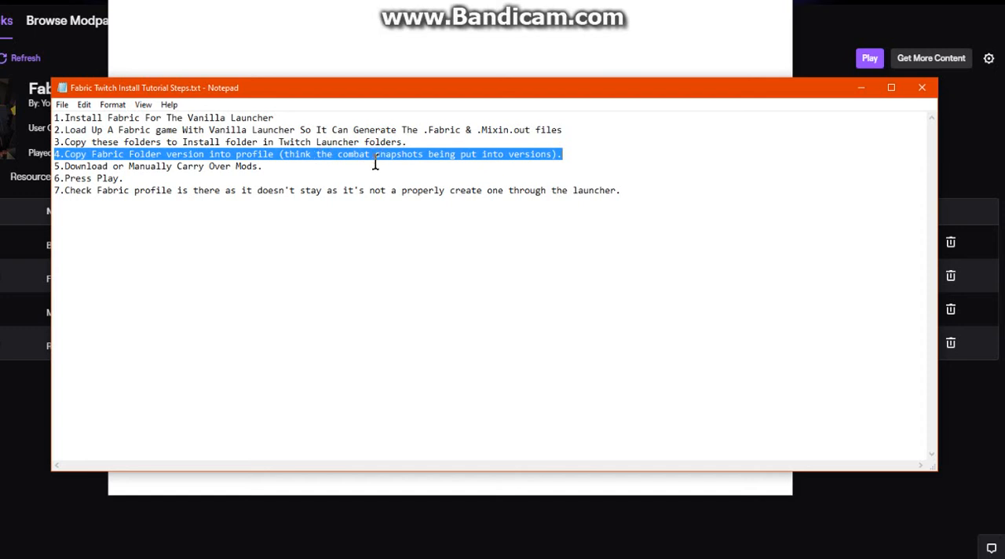
{"action": "mouse_move", "coordinate": [665, 160]}
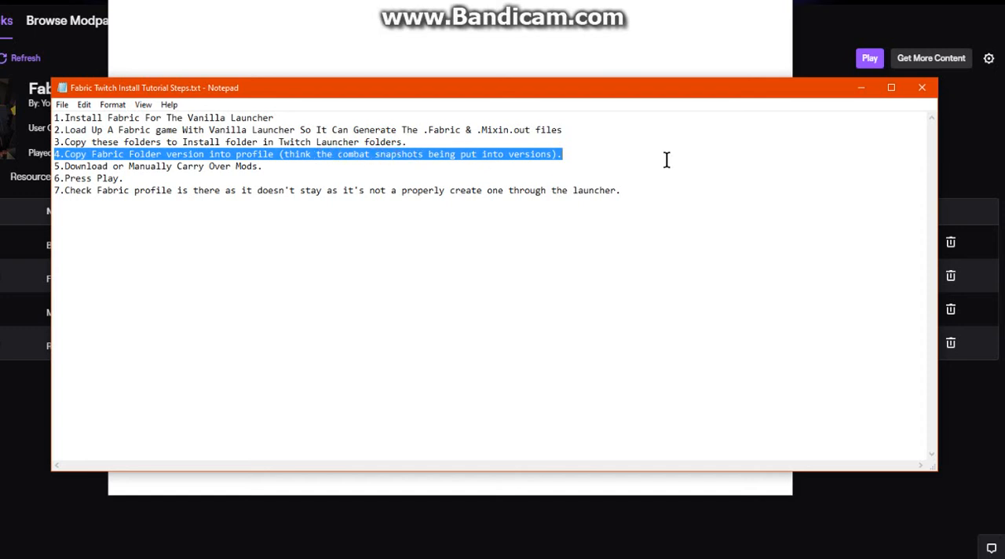
{"action": "left_click", "coordinate": [270, 154]}
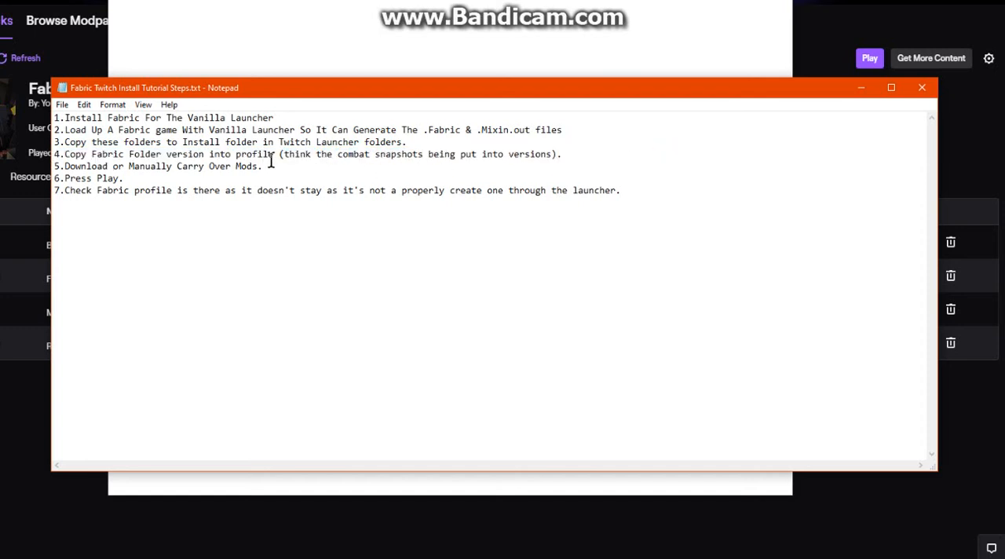
{"action": "triple_click", "coordinate": [157, 165]}
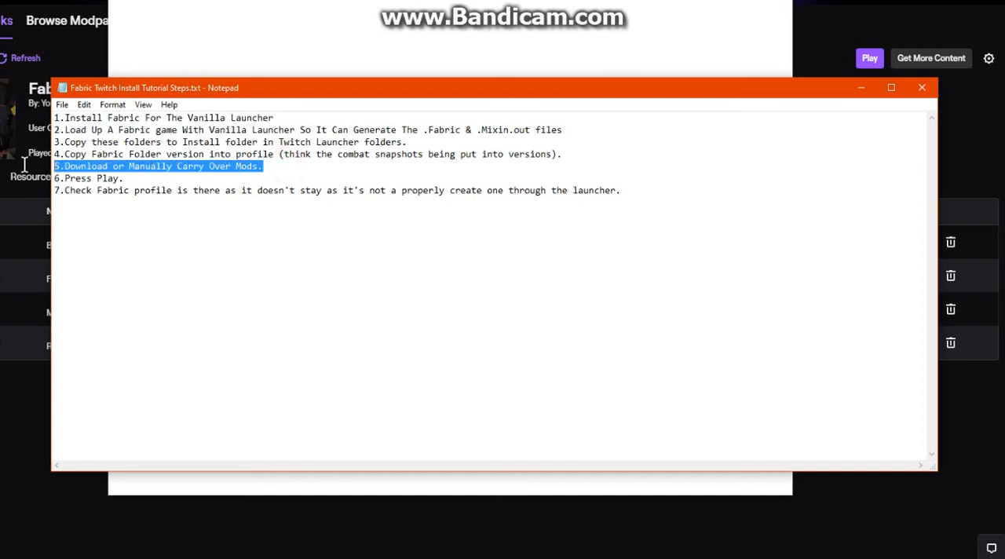
{"action": "mouse_move", "coordinate": [216, 164]}
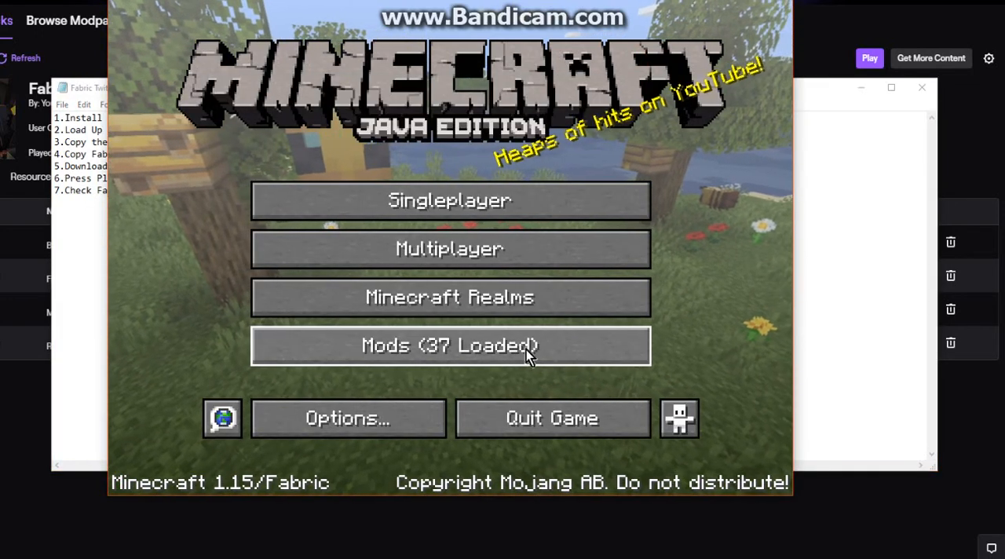
- Browse the 37 loaded mods to check Mod Menu, then return to the Fabric 1.15 Test mod list
{"action": "left_click", "coordinate": [449, 346]}
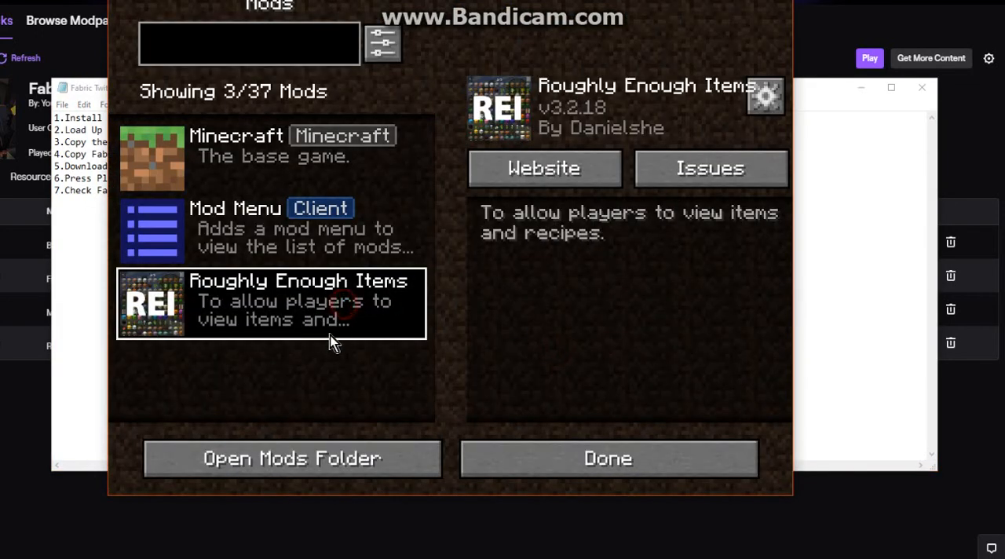
{"action": "left_click", "coordinate": [270, 233]}
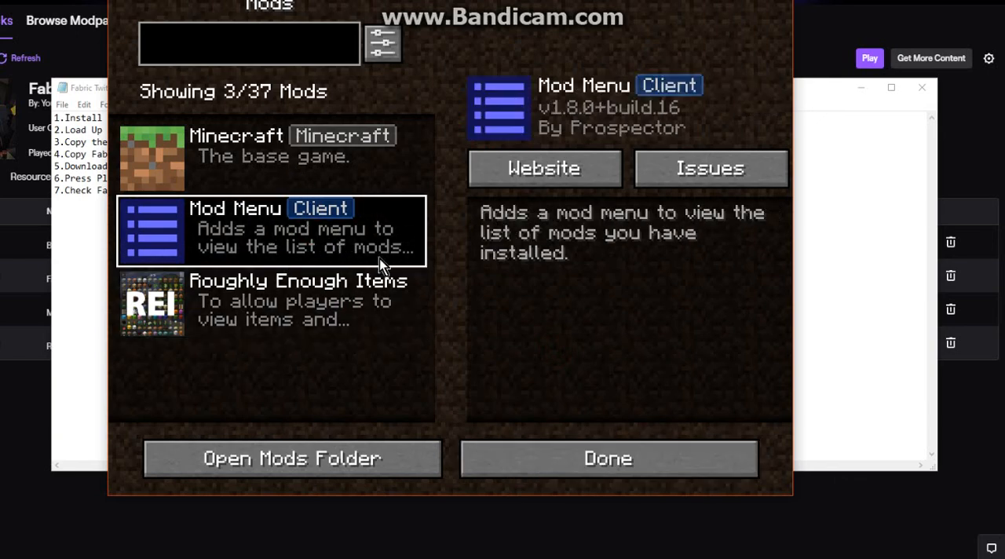
{"action": "left_click", "coordinate": [607, 459]}
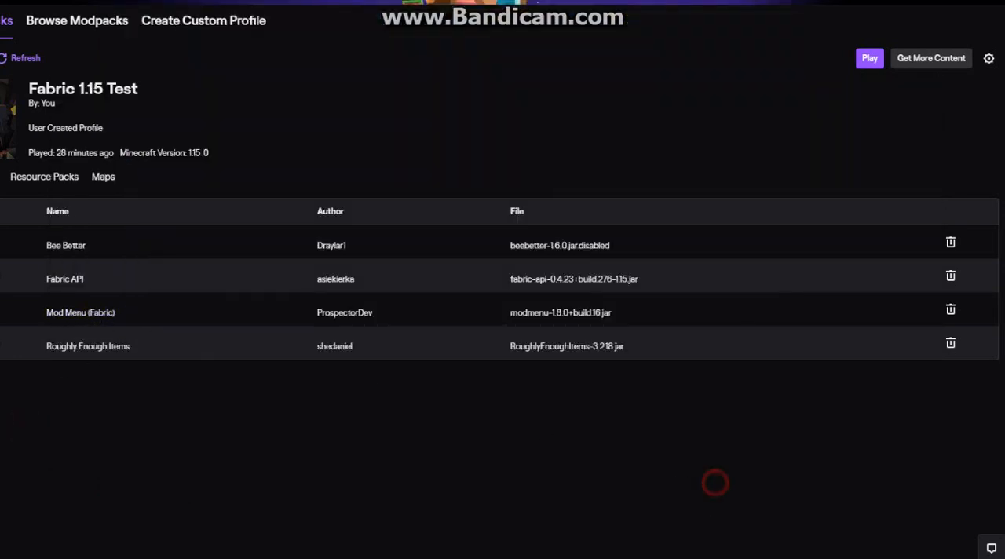
- Back in Minecraft, reopen the loaded mods list and view Roughly Enough Items
{"action": "left_click", "coordinate": [869, 57]}
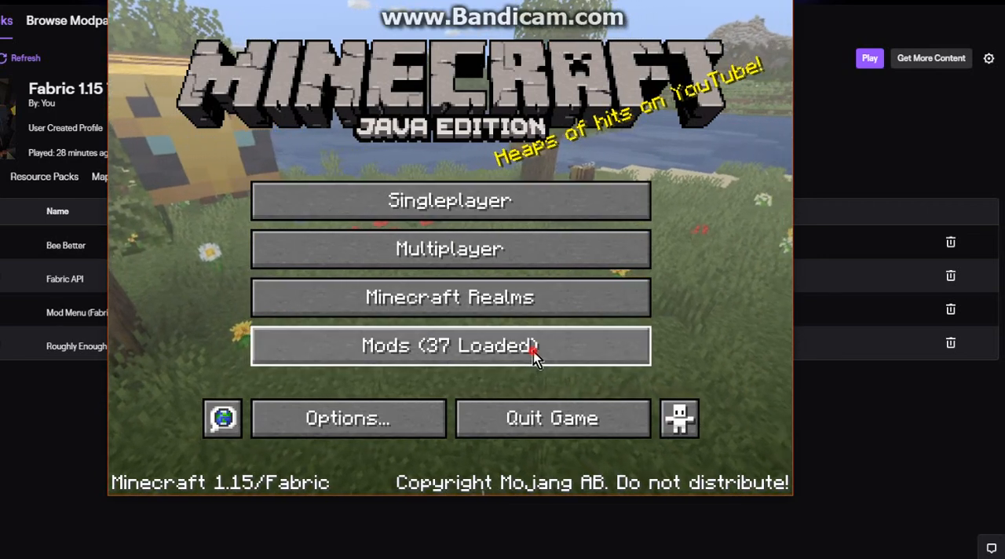
{"action": "left_click", "coordinate": [449, 346]}
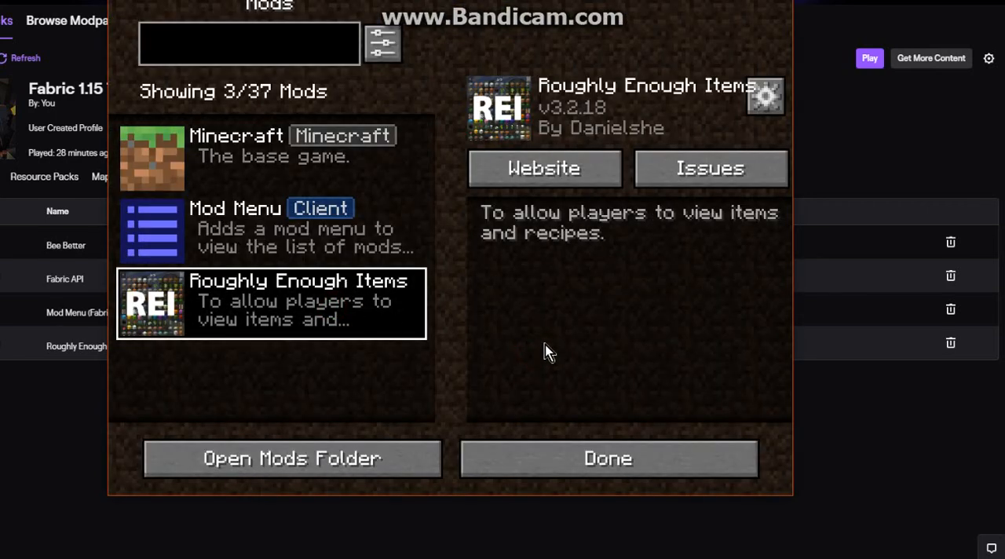
{"action": "left_click", "coordinate": [607, 458]}
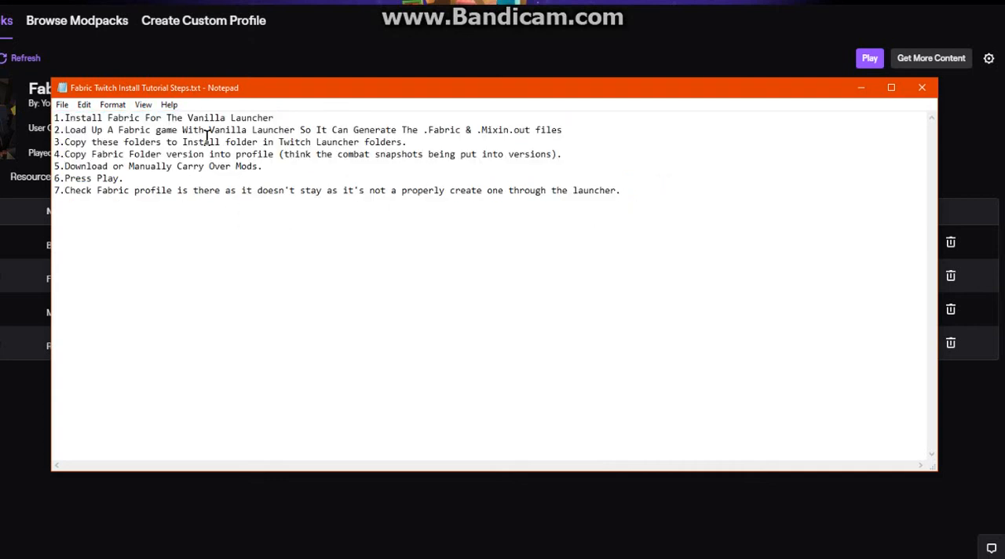
{"action": "mouse_move", "coordinate": [379, 167]}
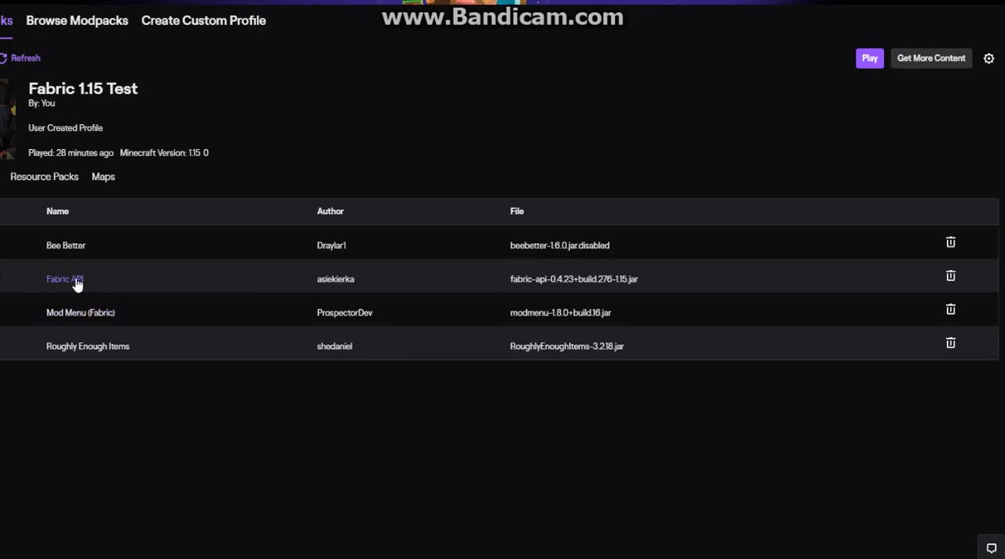
{"action": "mouse_move", "coordinate": [66, 317]}
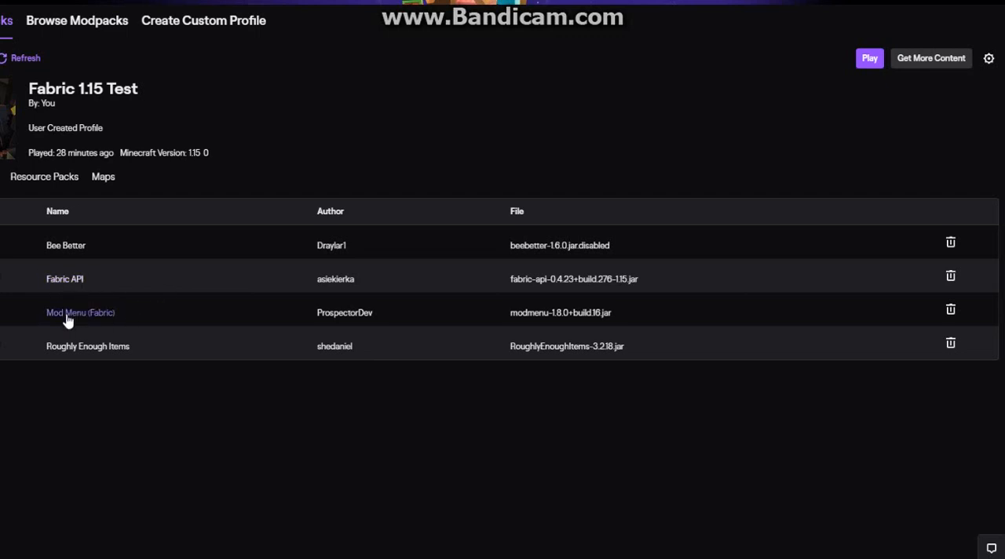
{"action": "mouse_move", "coordinate": [92, 350]}
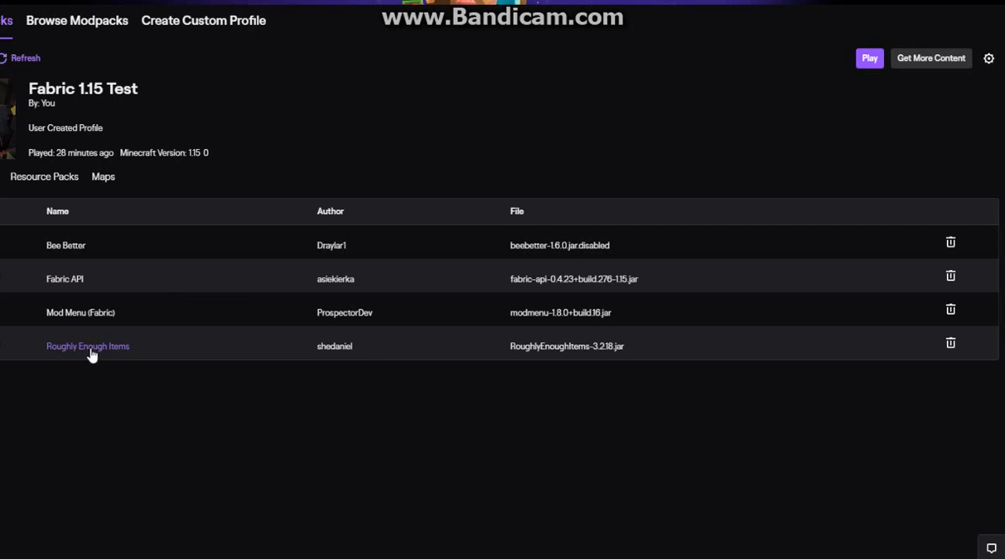
{"action": "mouse_move", "coordinate": [408, 426]}
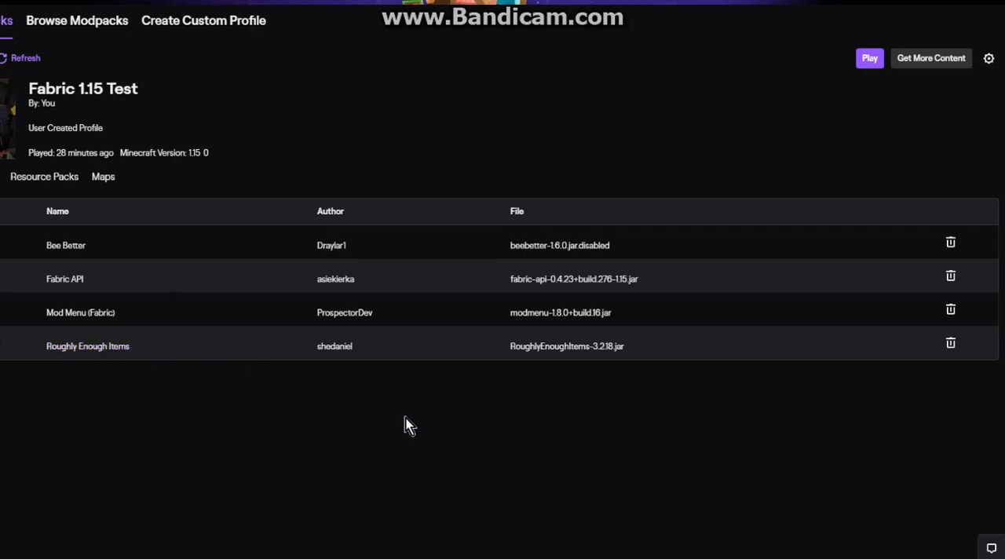
{"action": "mouse_move", "coordinate": [830, 394]}
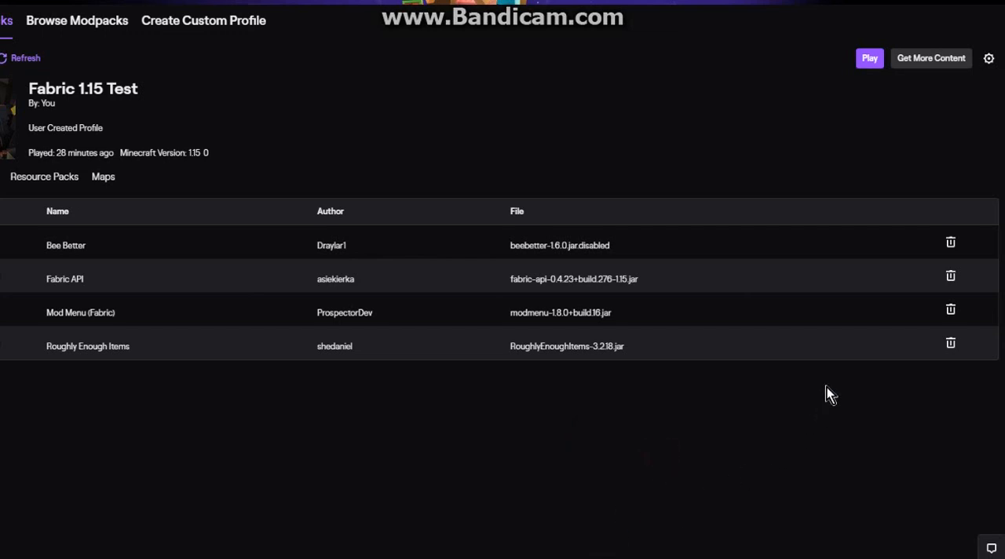
{"action": "mouse_move", "coordinate": [982, 19]}
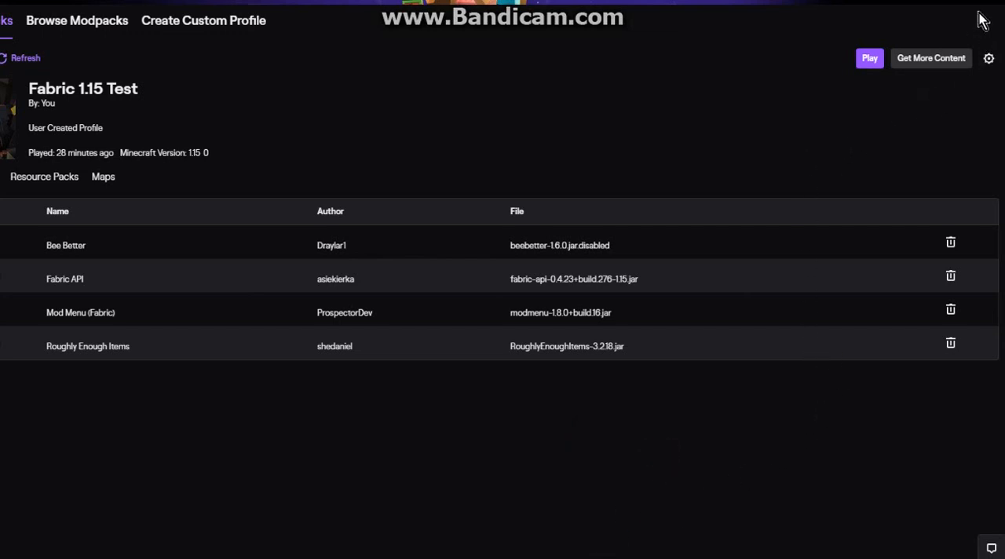